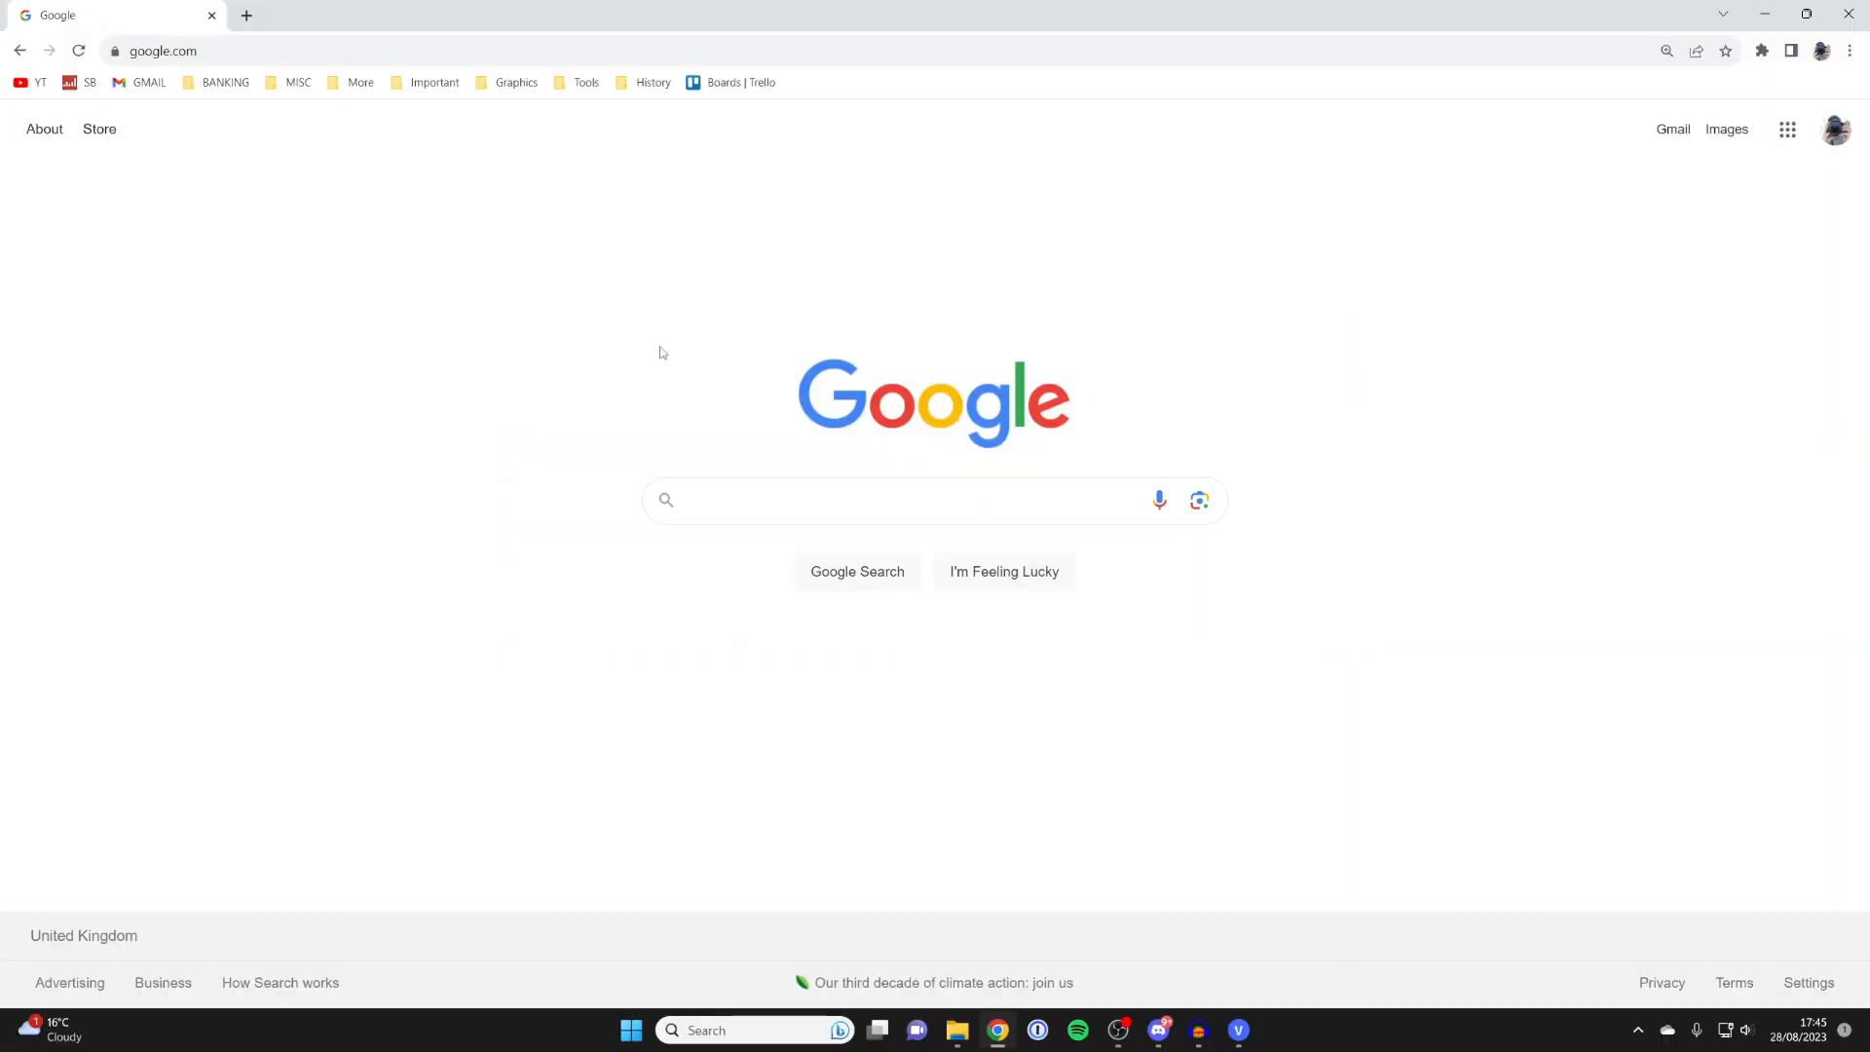
mouse_move(717, 390)
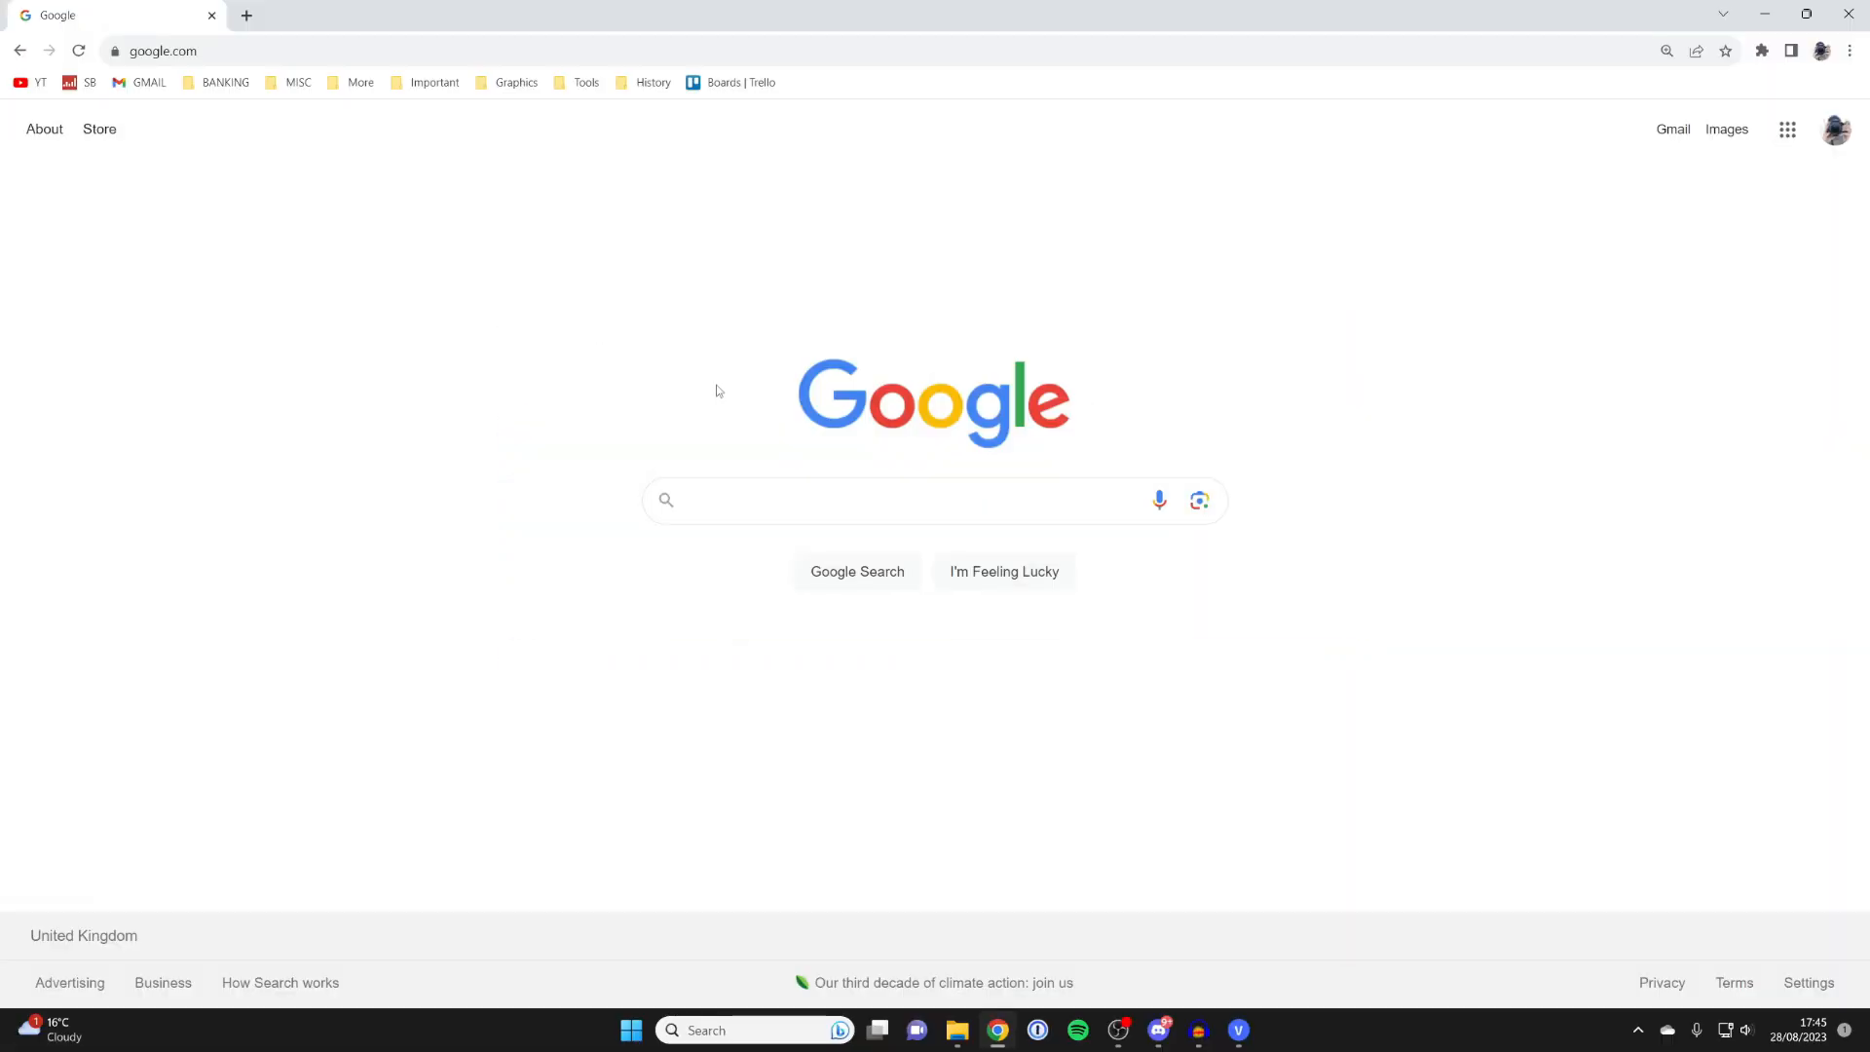
Step: Search Google for 'epic games' and choose the 'Home - Epic Games' result
click(894, 501)
text(epic games)
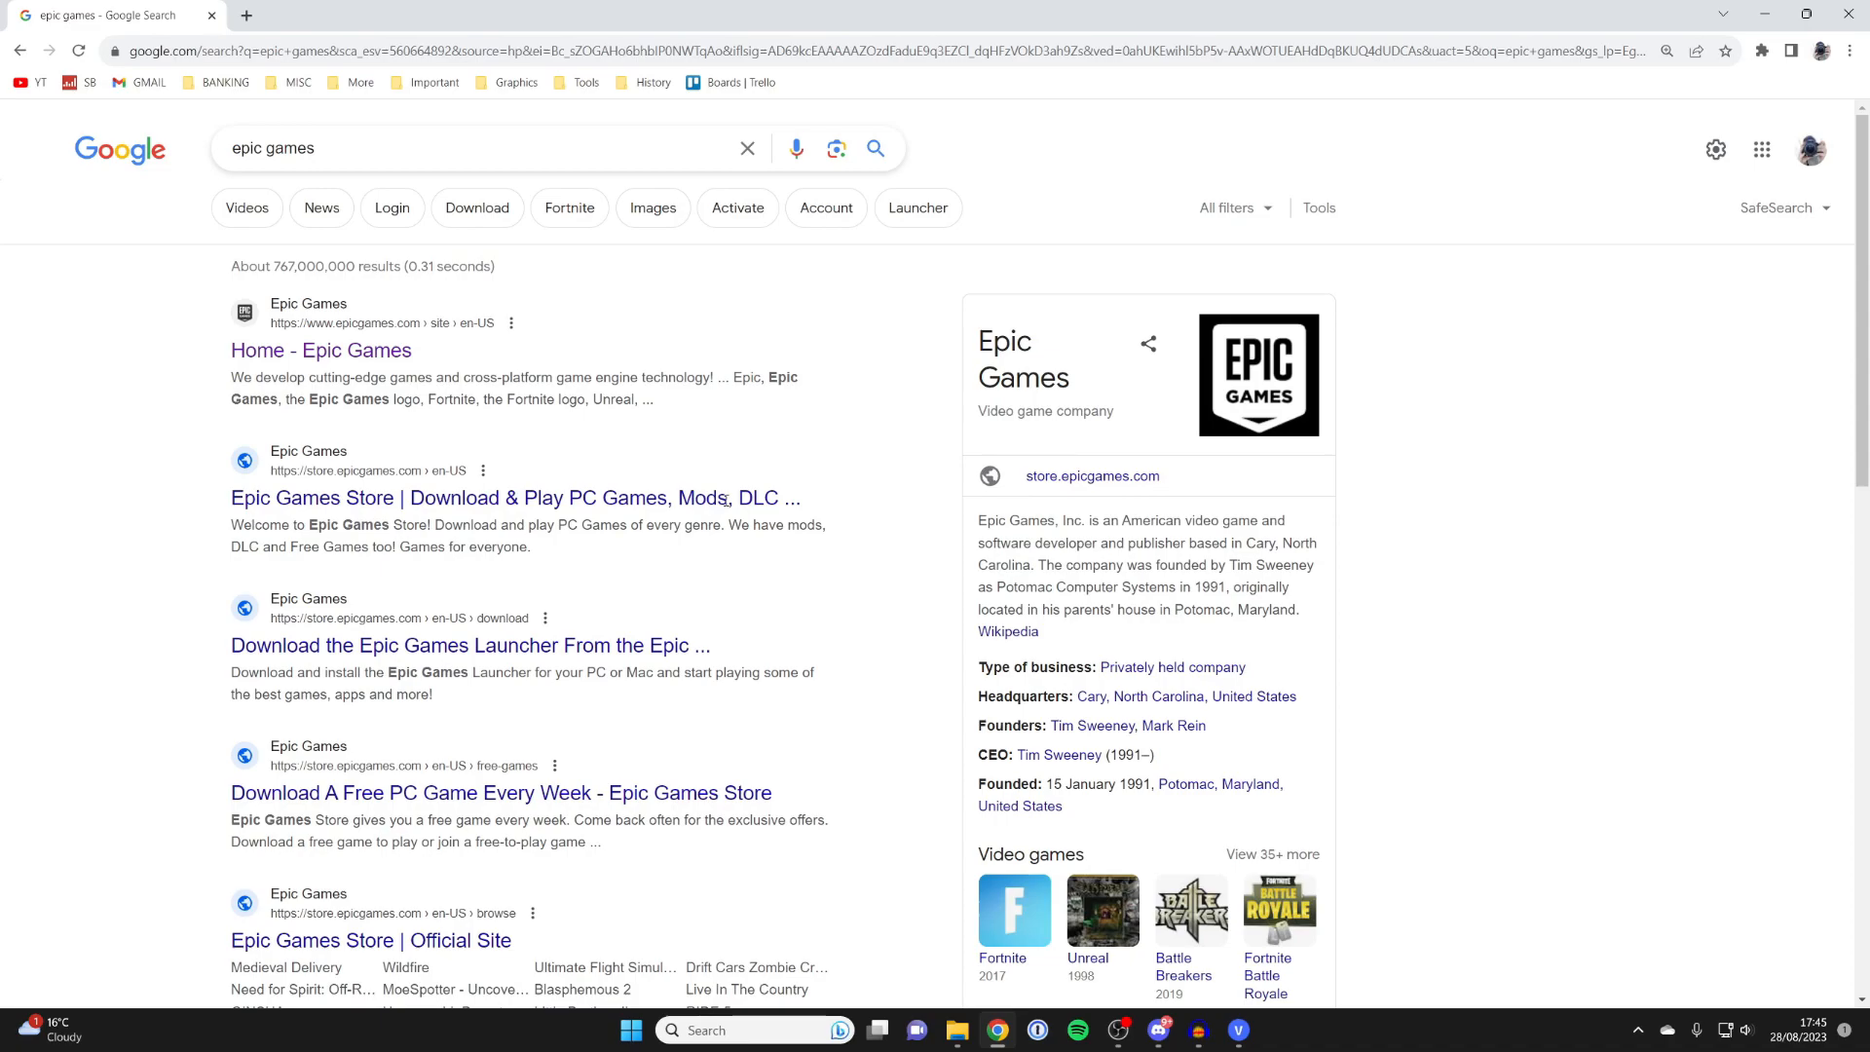
click(321, 349)
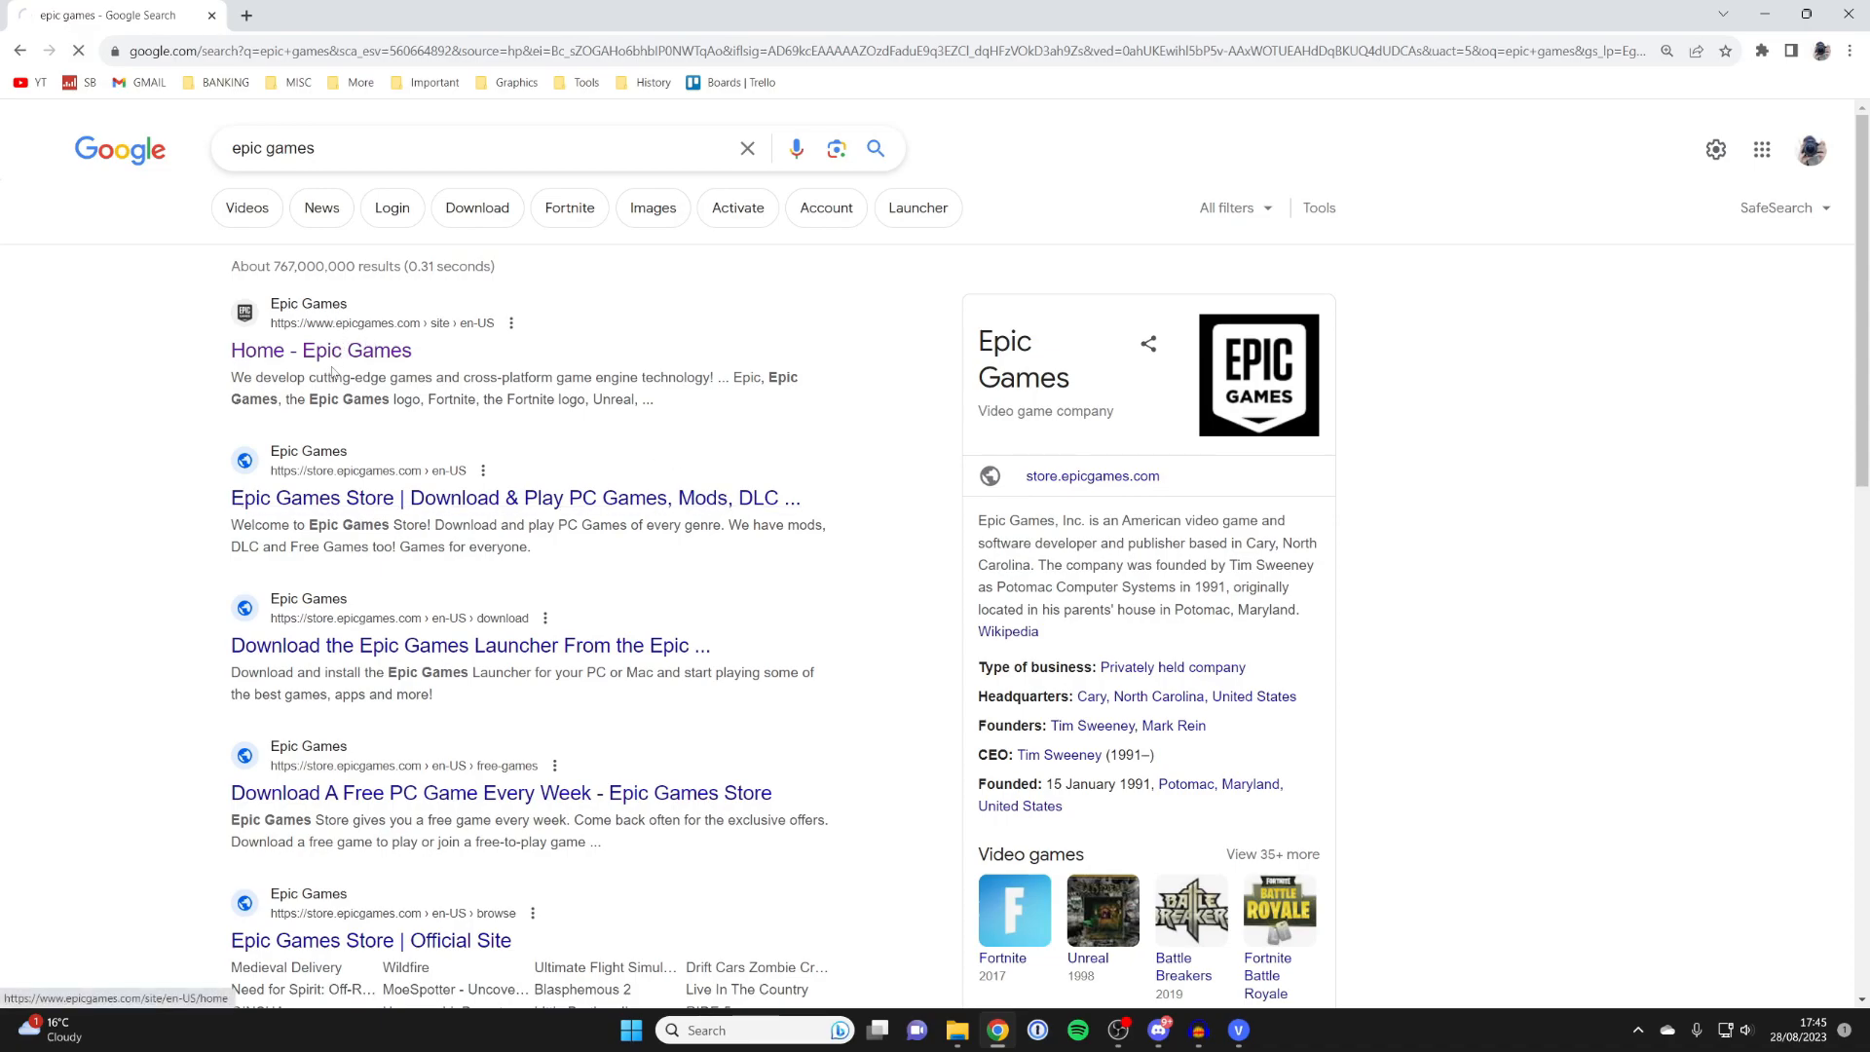
Step: From the Epic Games home page, go to SIGN IN to show the sign-in options
click(321, 348)
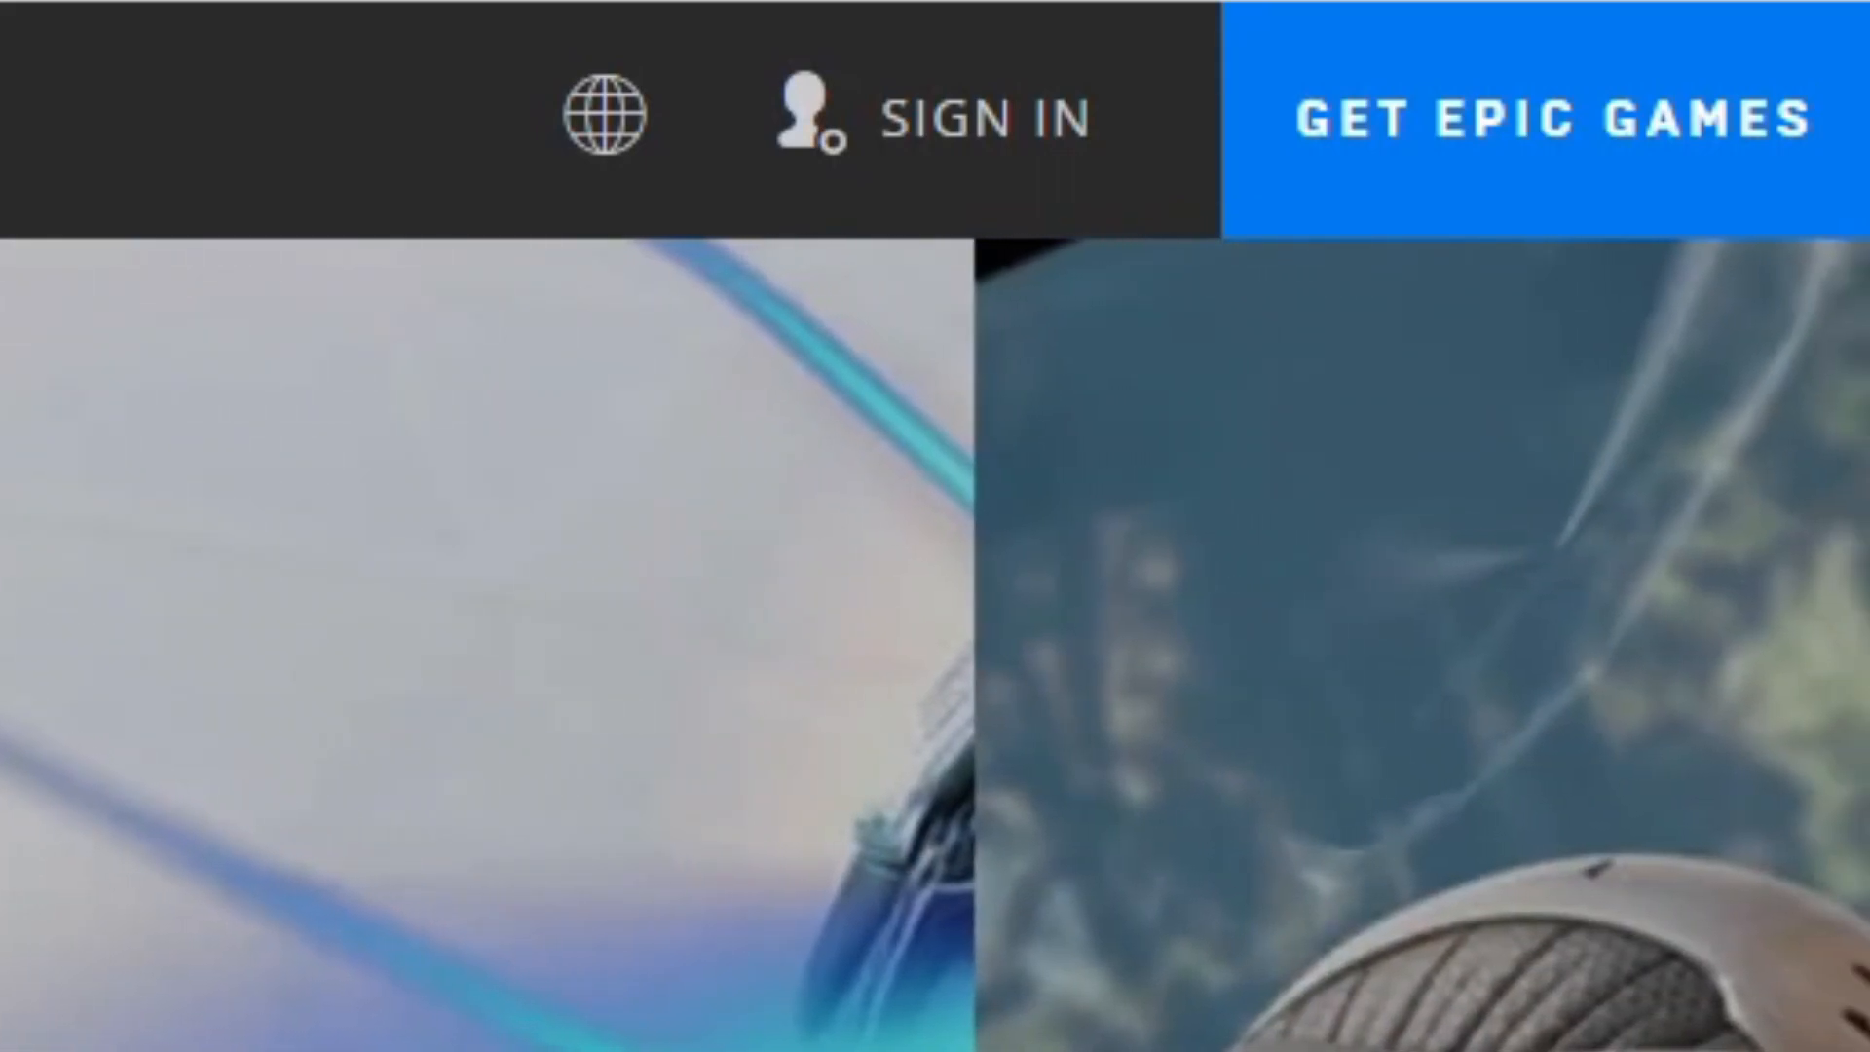
click(604, 113)
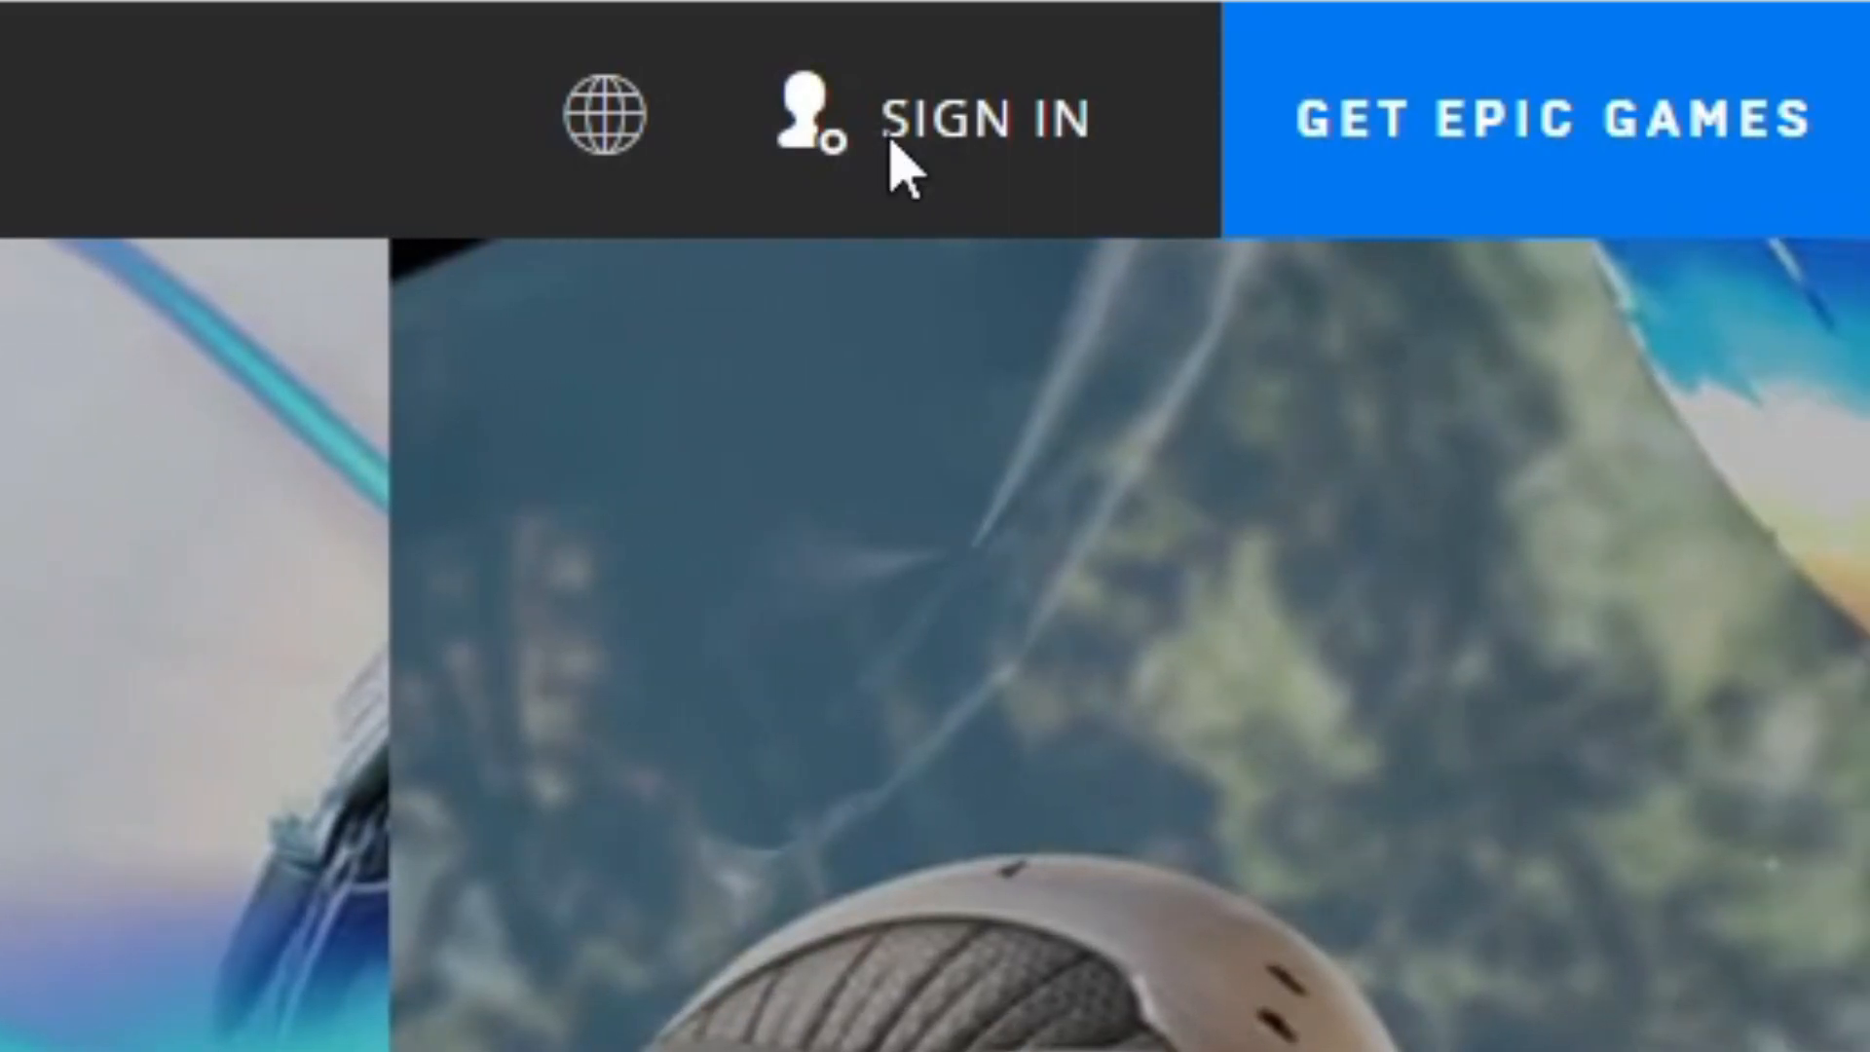
click(978, 119)
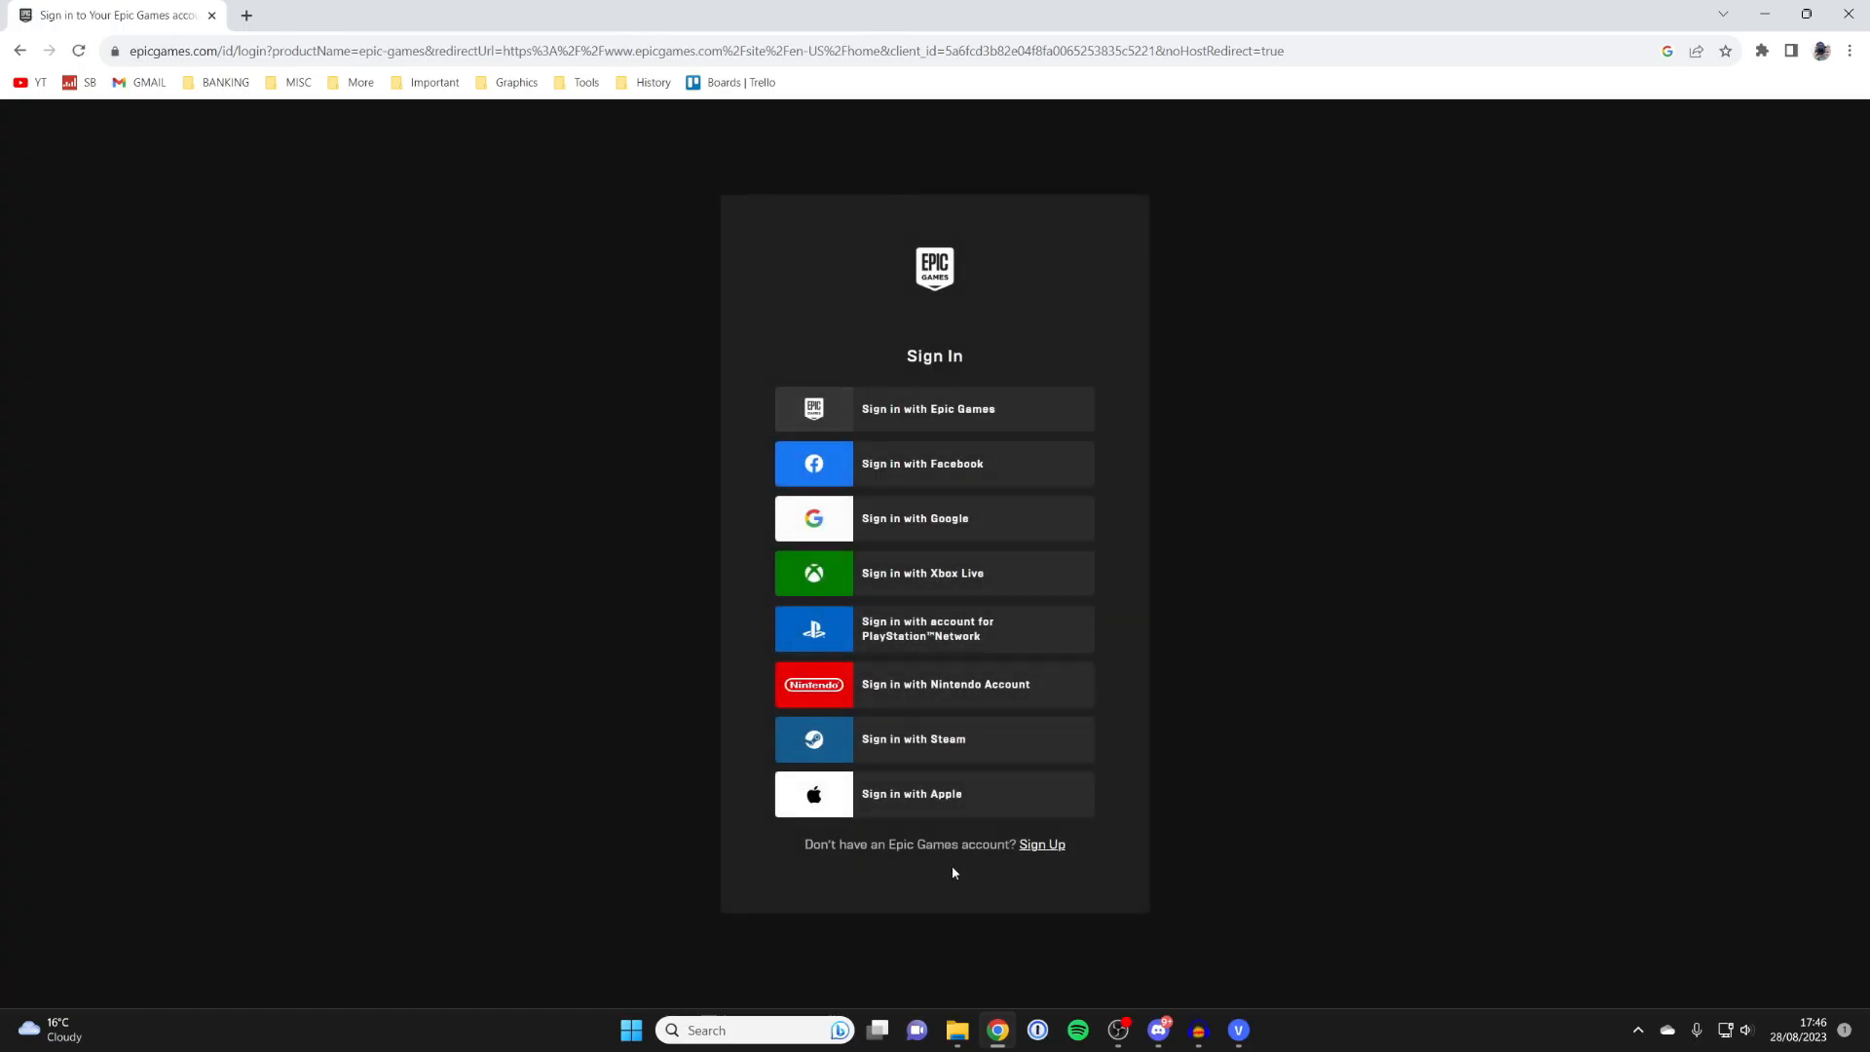
mouse_move(814, 407)
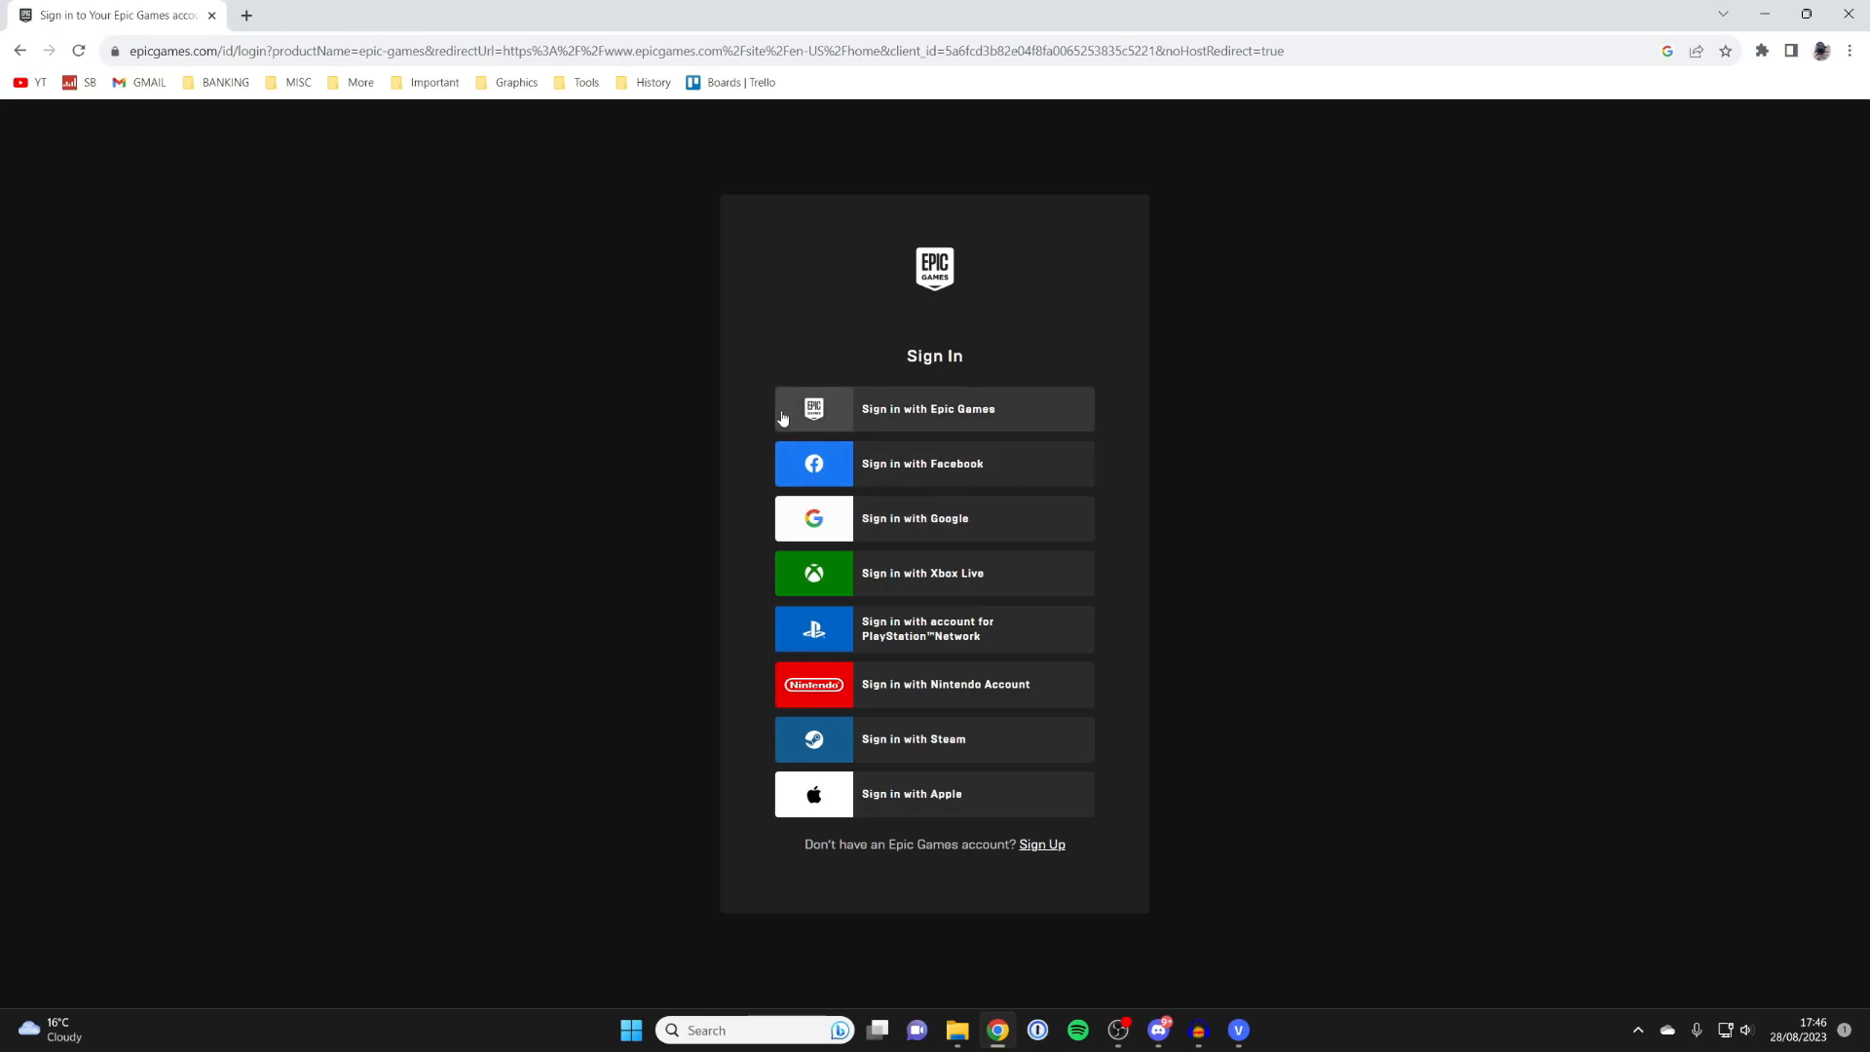
Step: Sign in with Epic Games using the account email and password, reaching the security code prompt
click(933, 407)
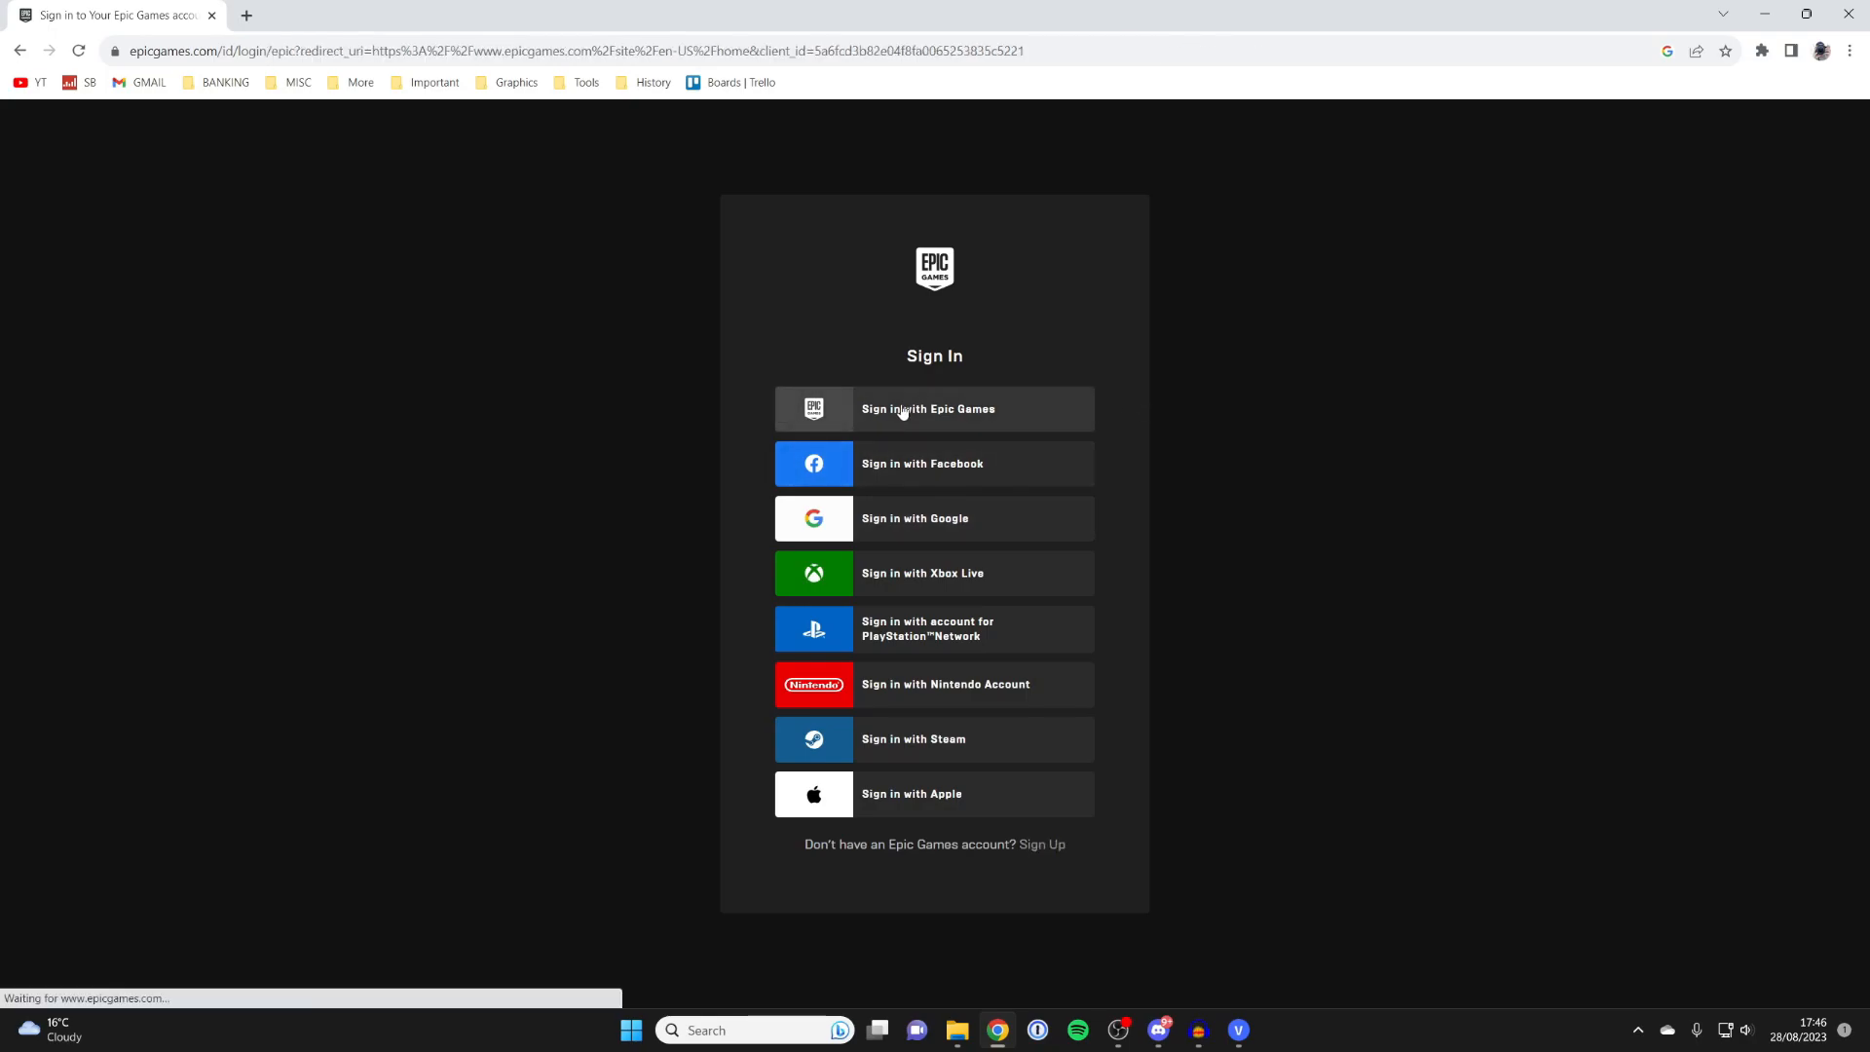
click(933, 407)
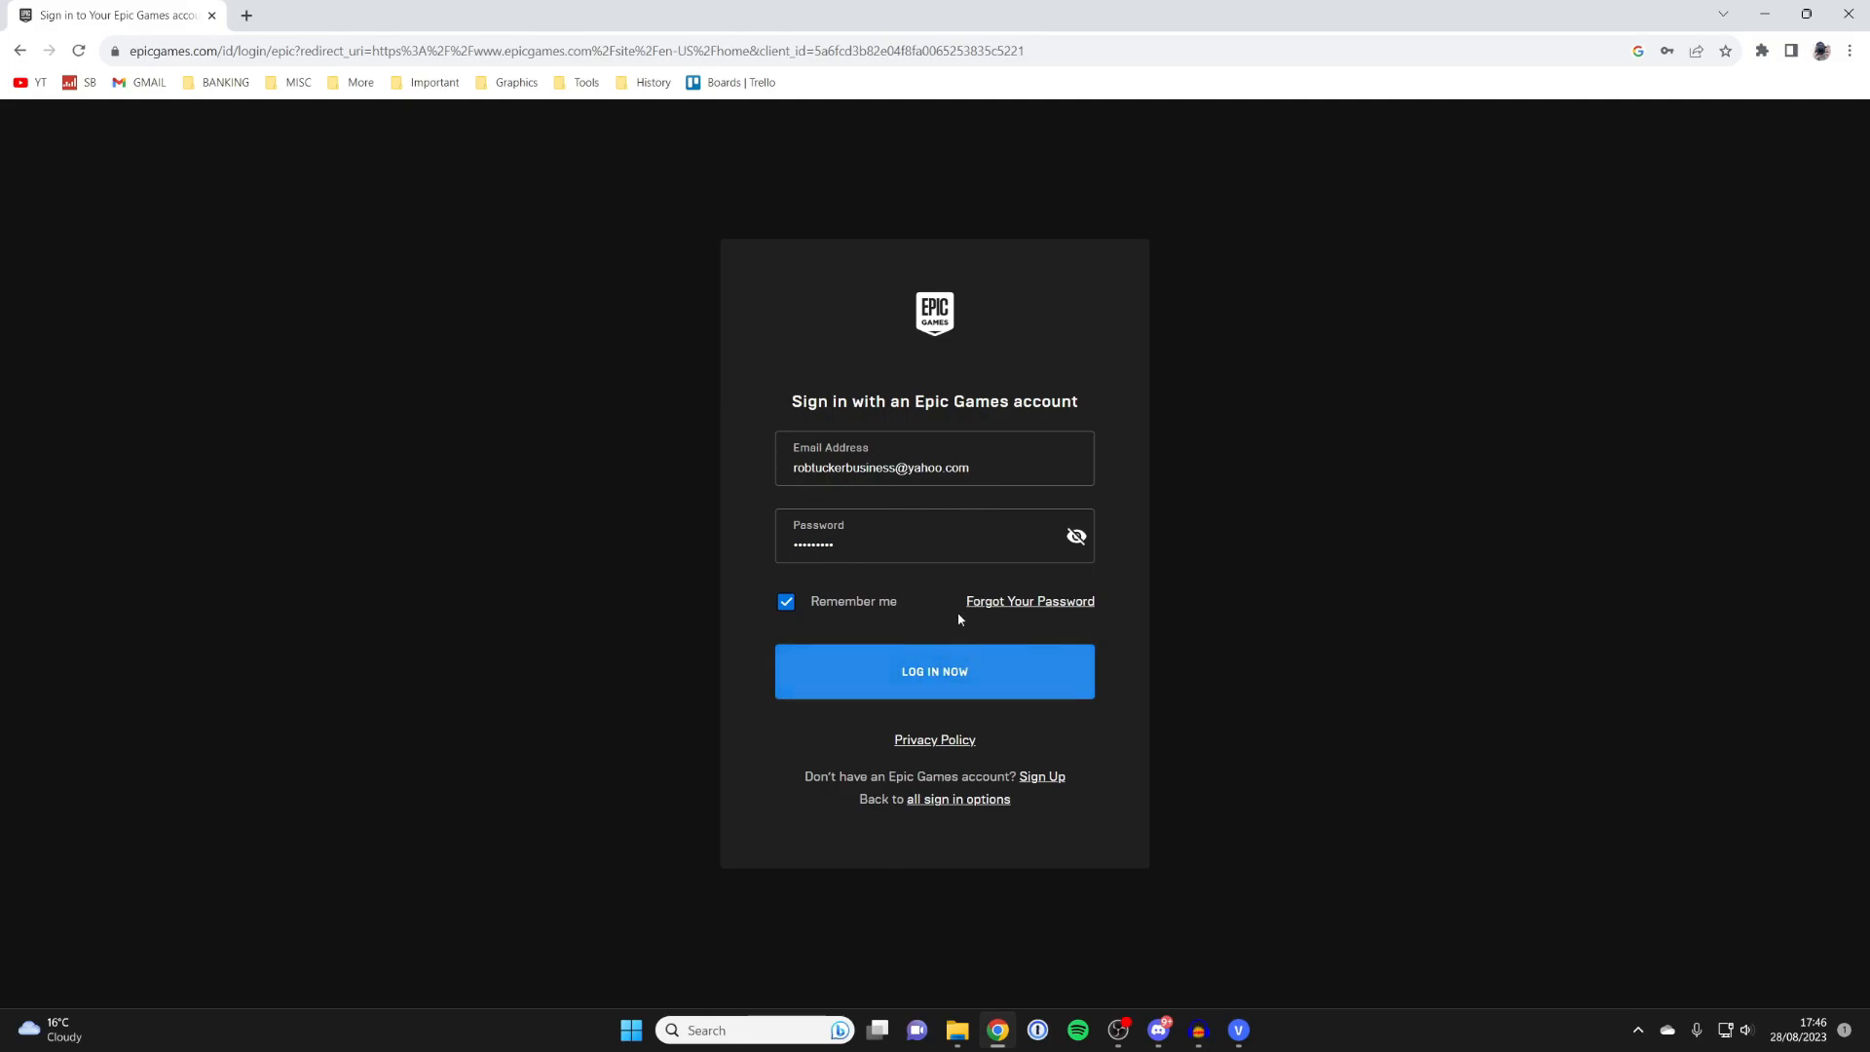
click(933, 670)
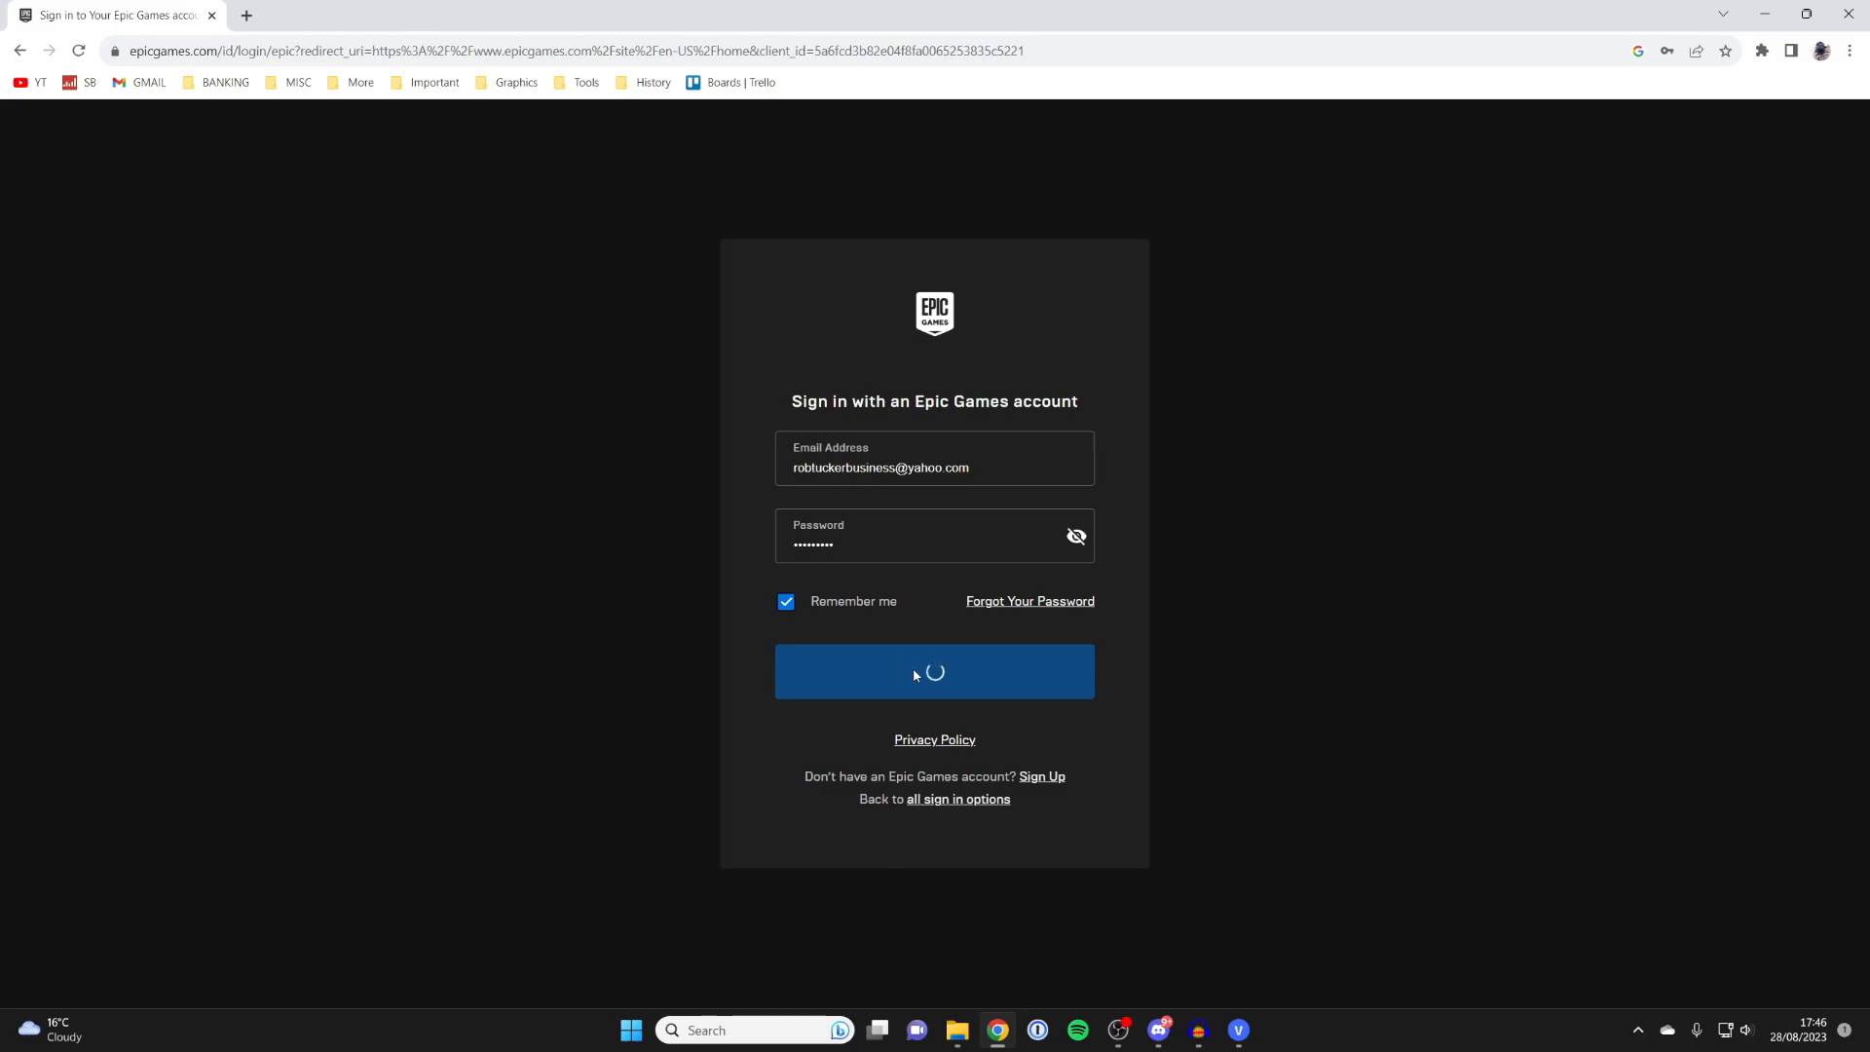
click(933, 670)
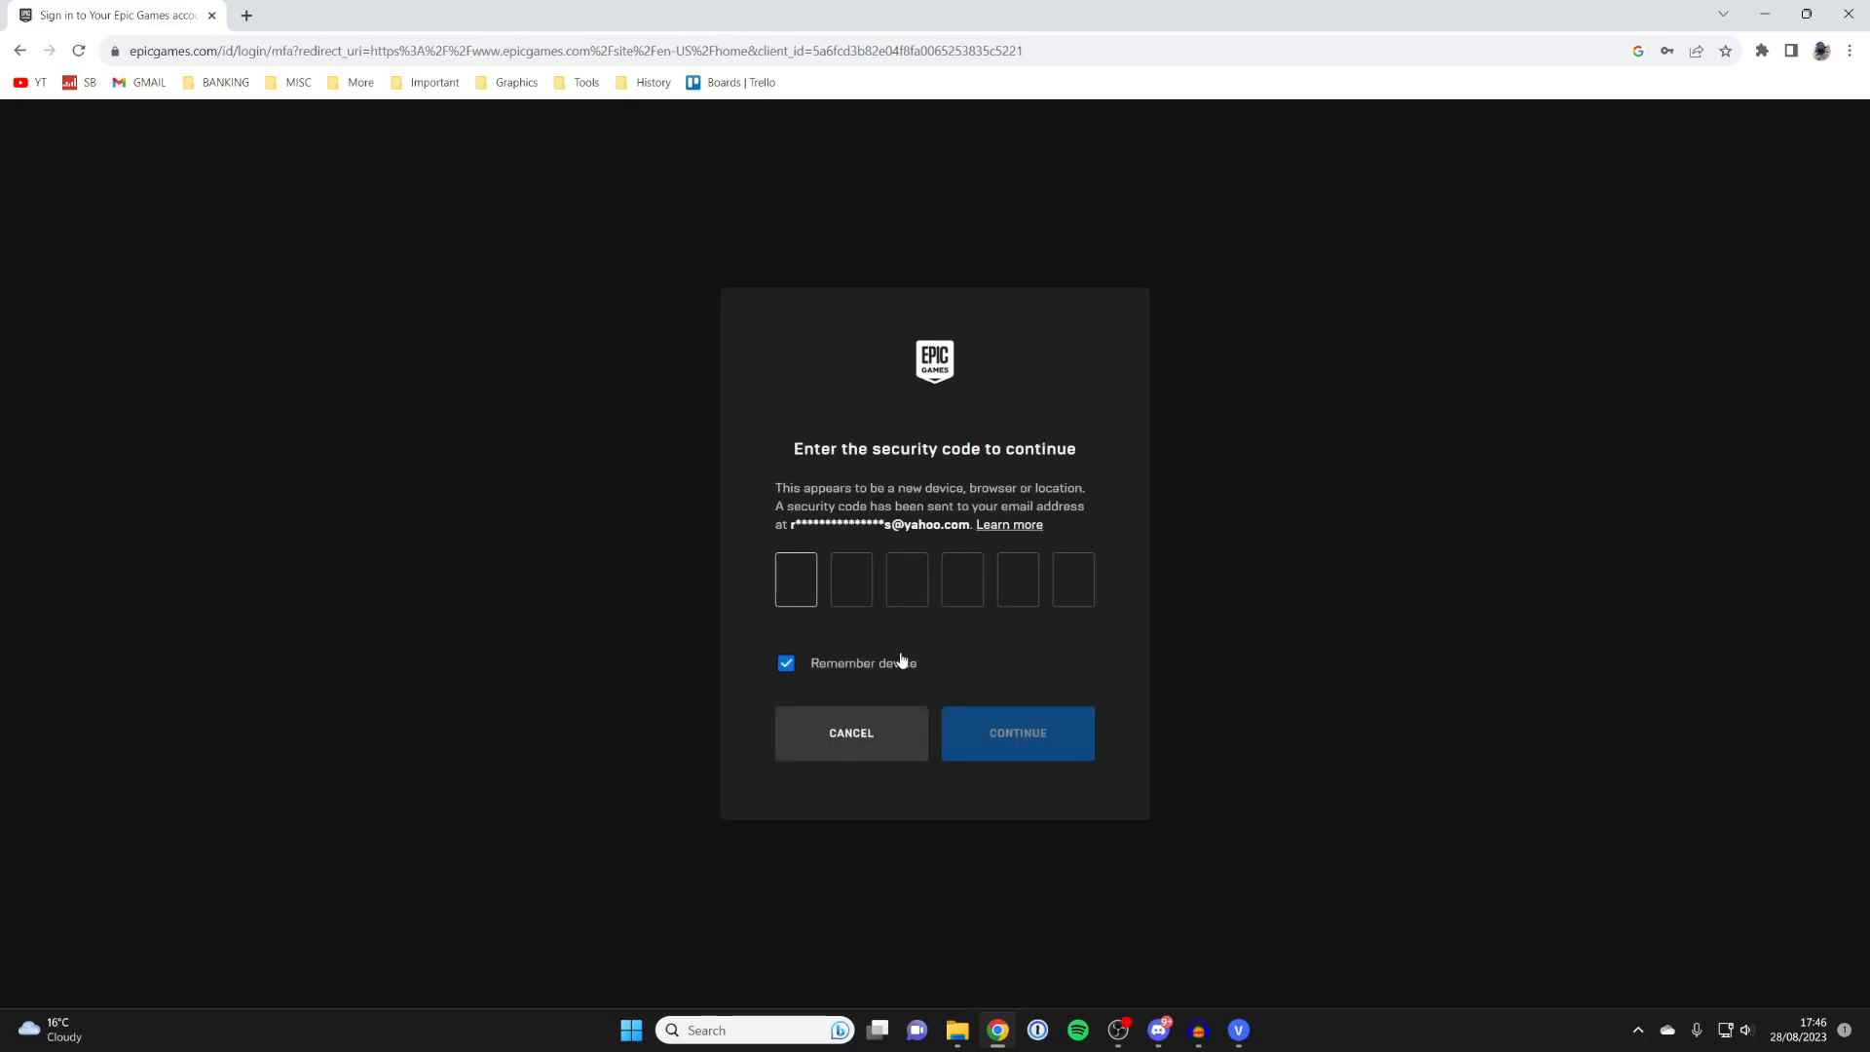
mouse_move(1054, 555)
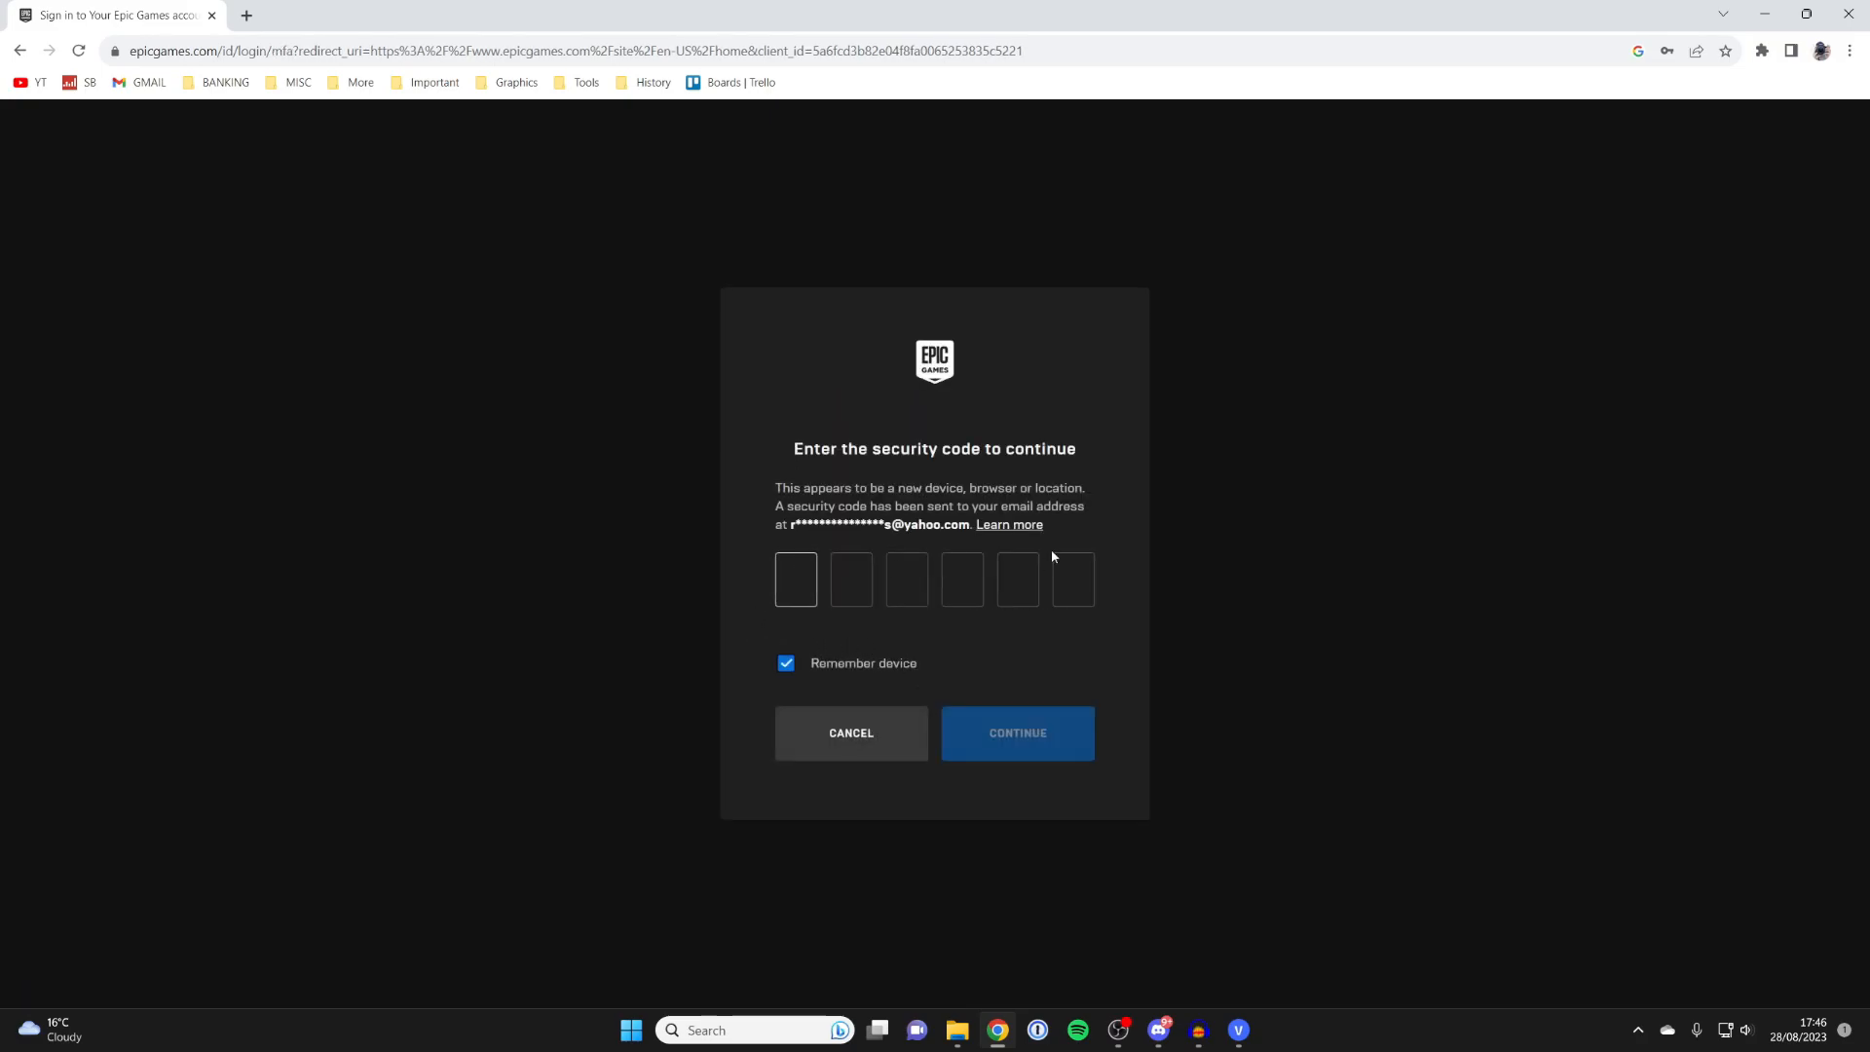
click(1016, 733)
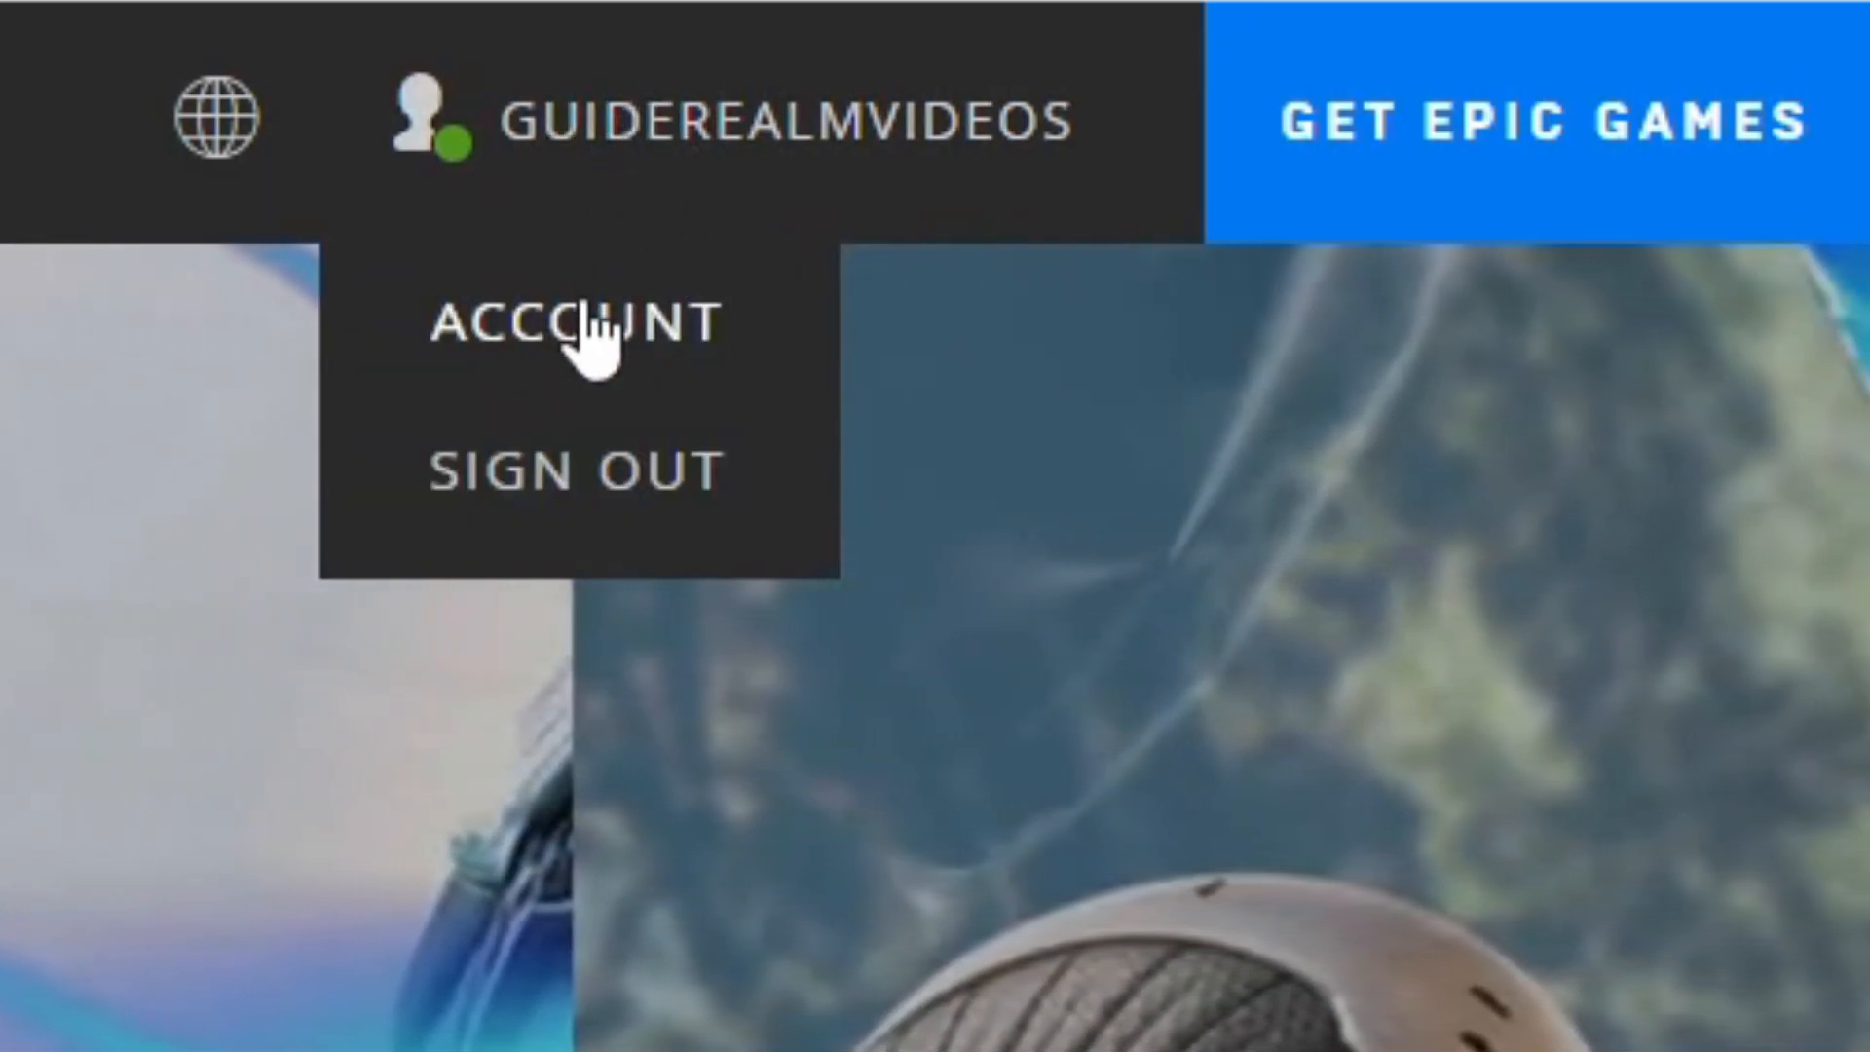
Step: Go to account settings' Apps and Accounts and start connecting Steam
click(576, 322)
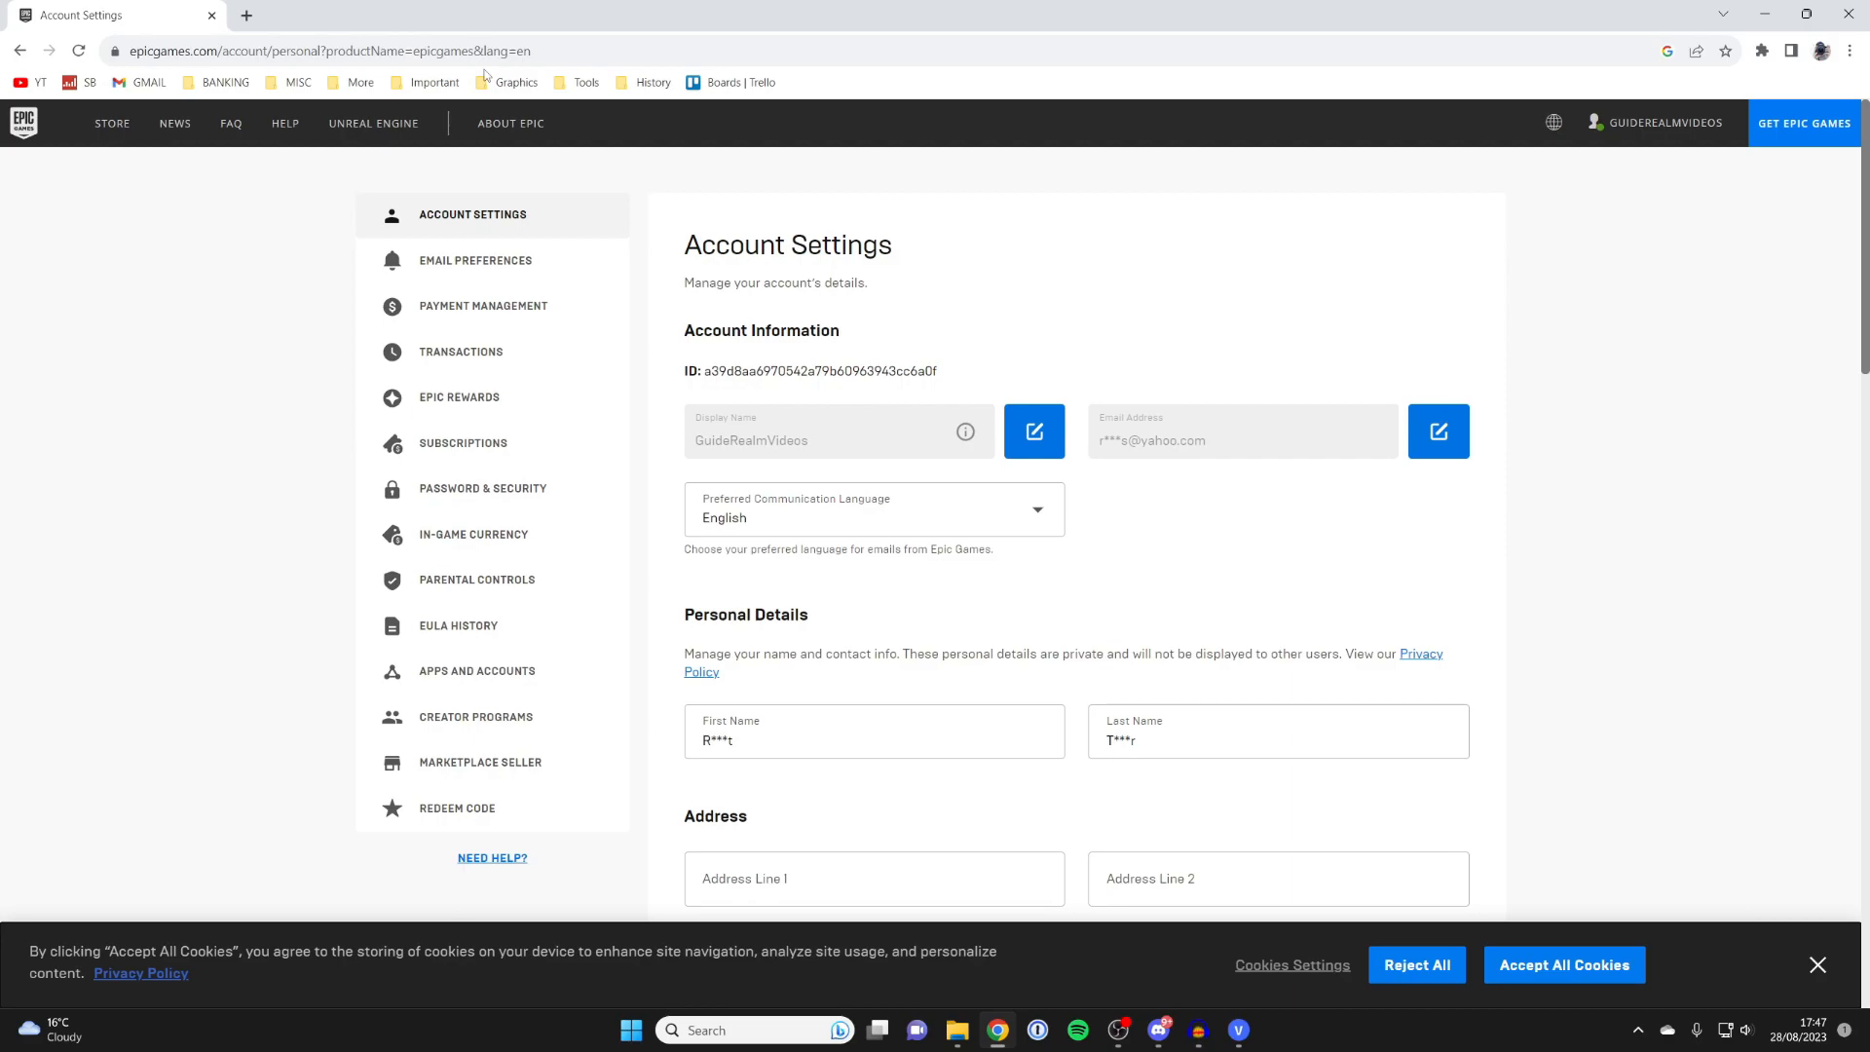
click(509, 123)
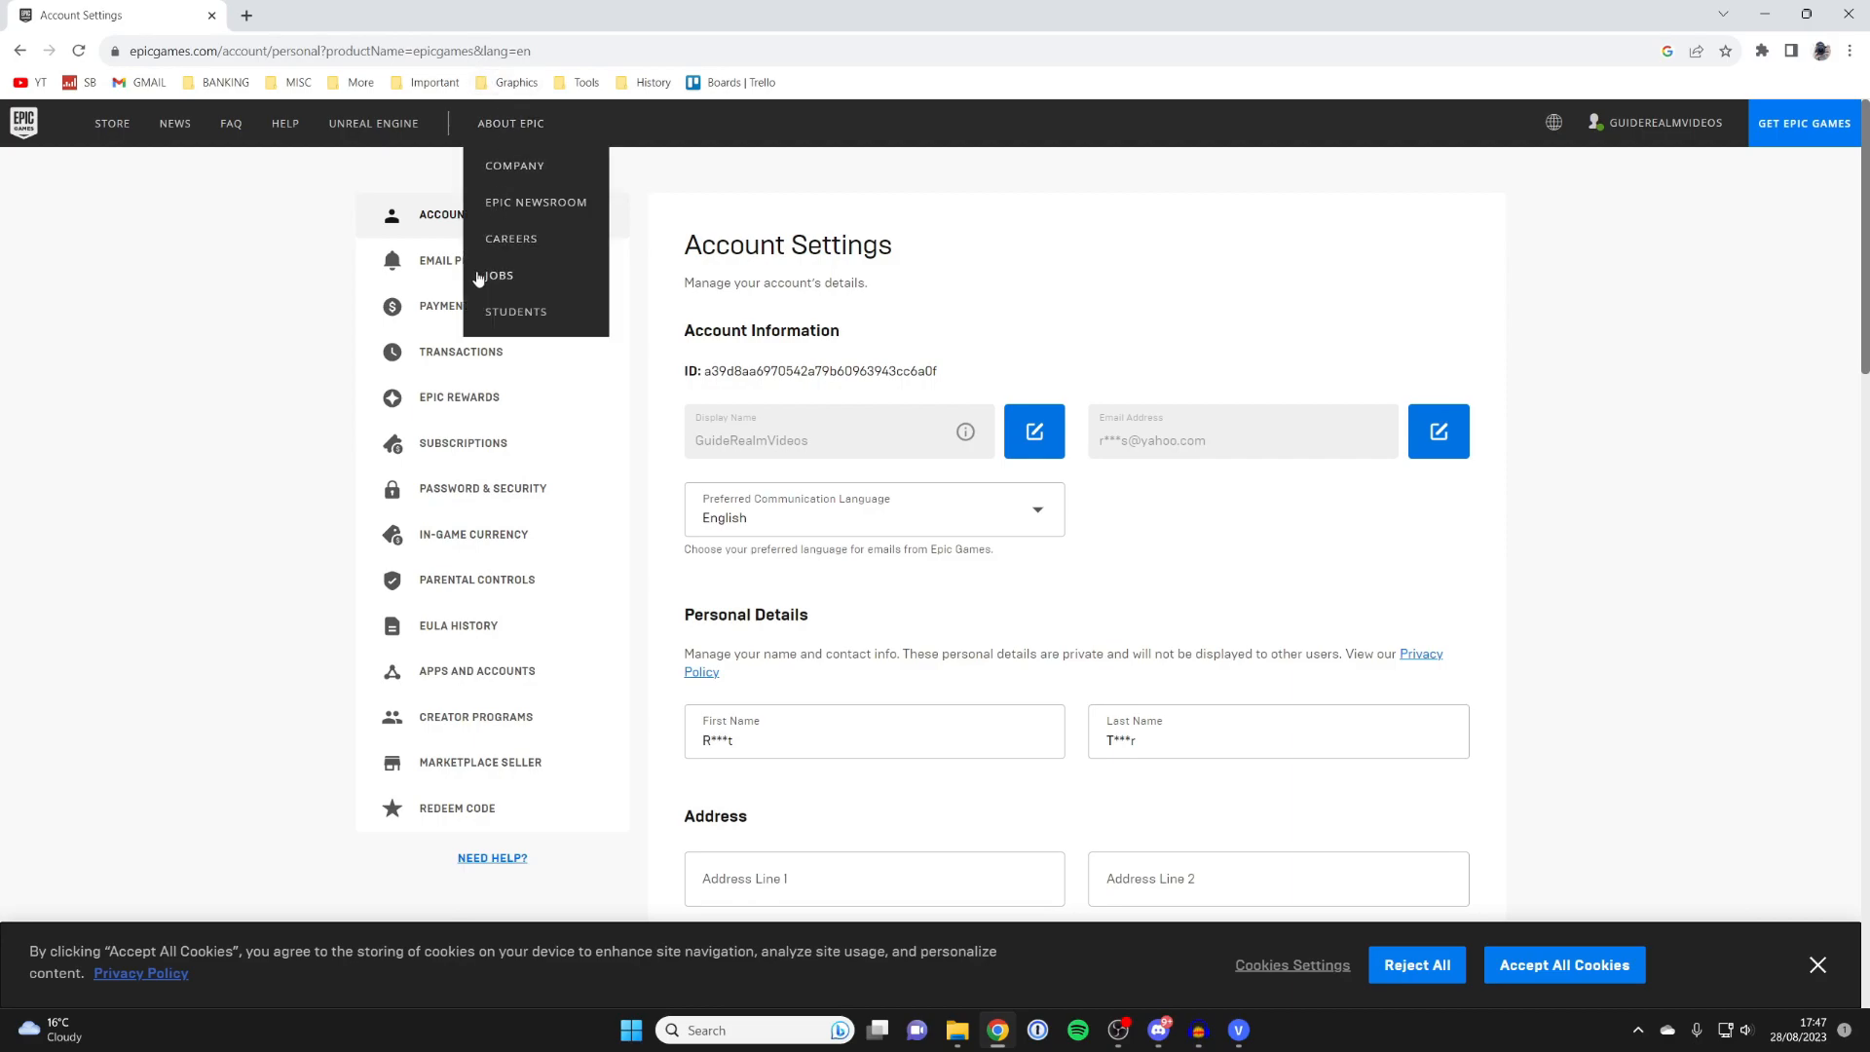
click(475, 670)
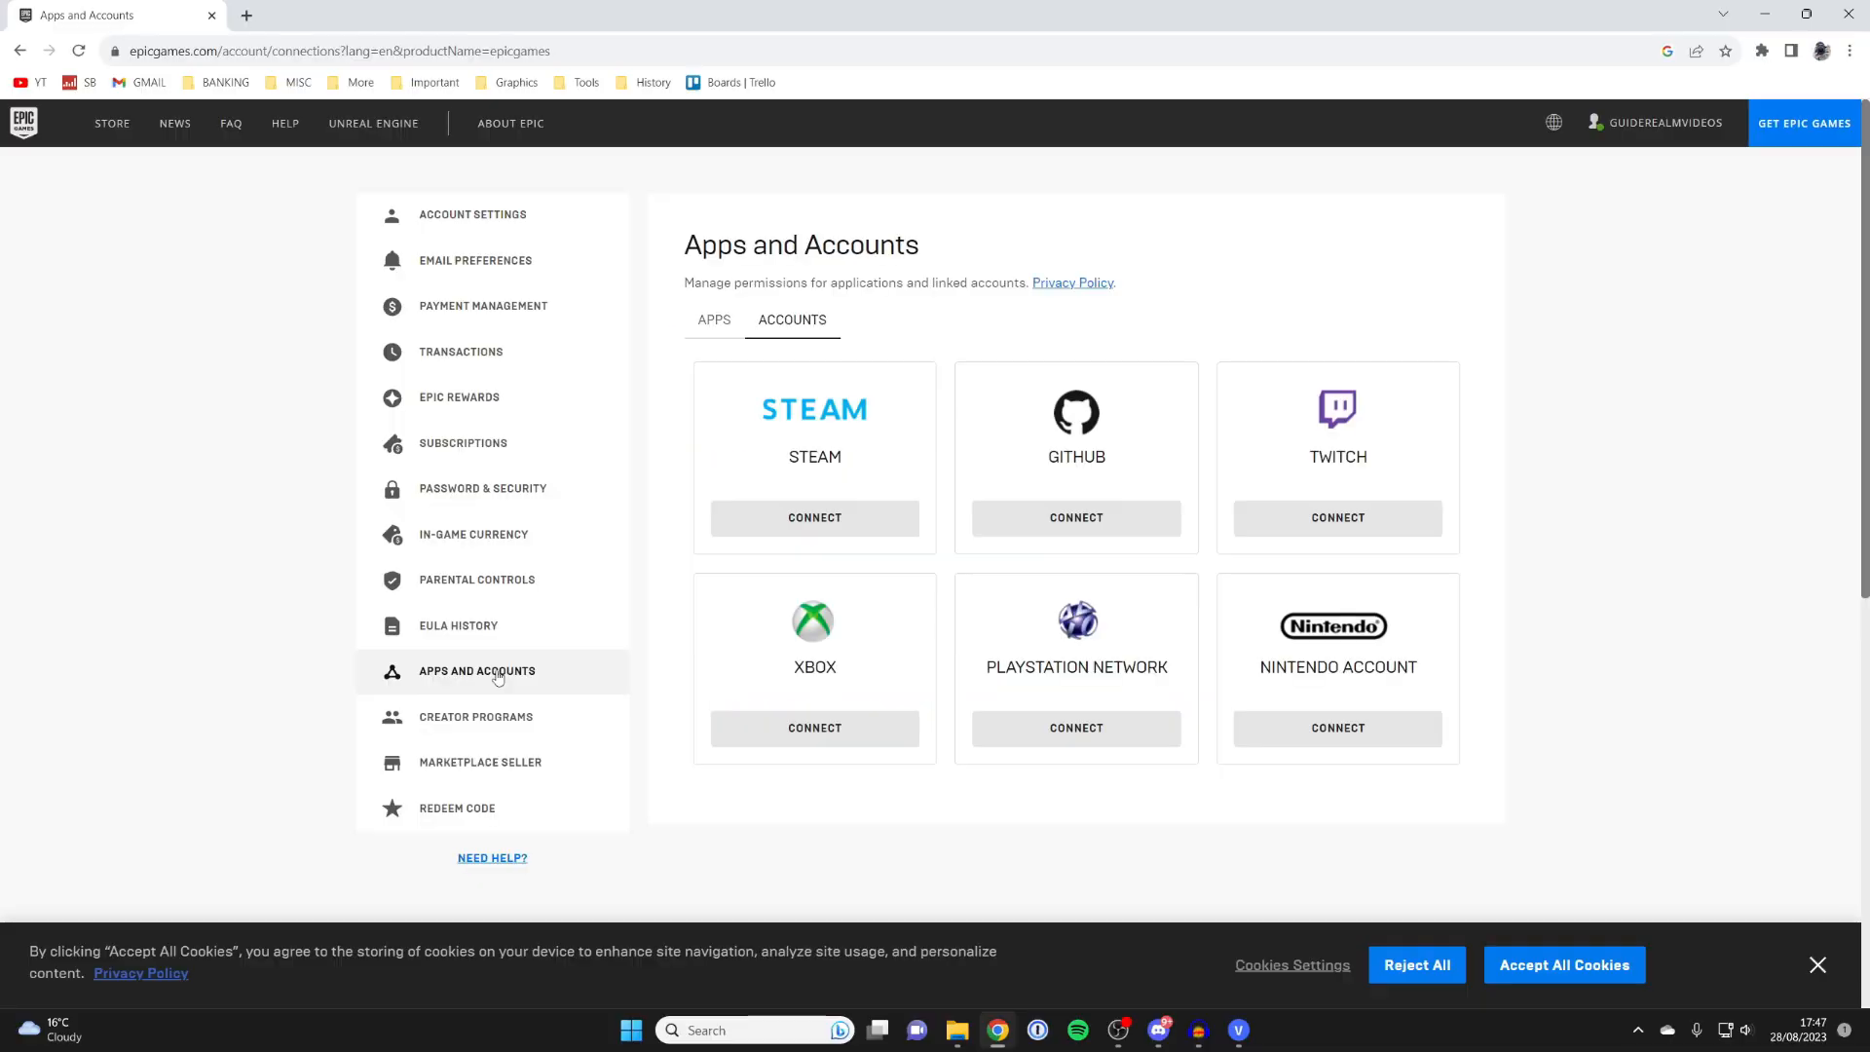
mouse_move(792, 328)
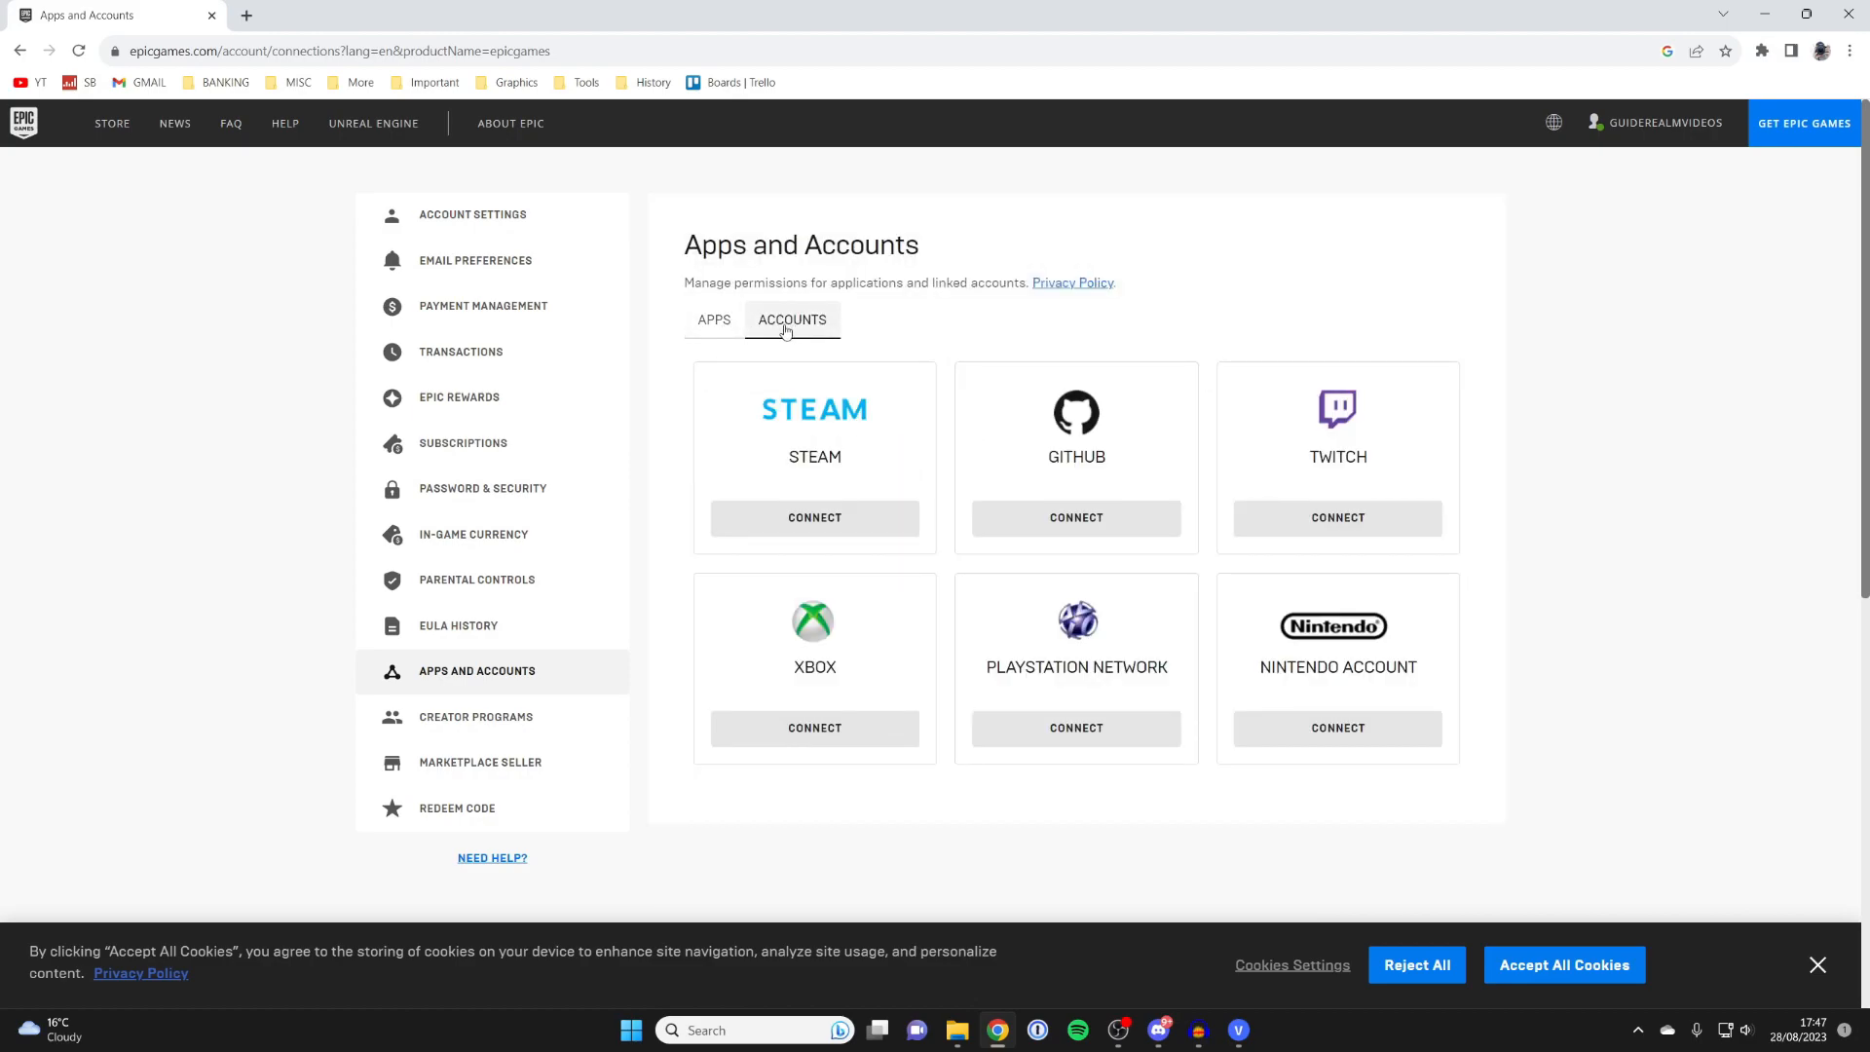
mouse_move(814, 516)
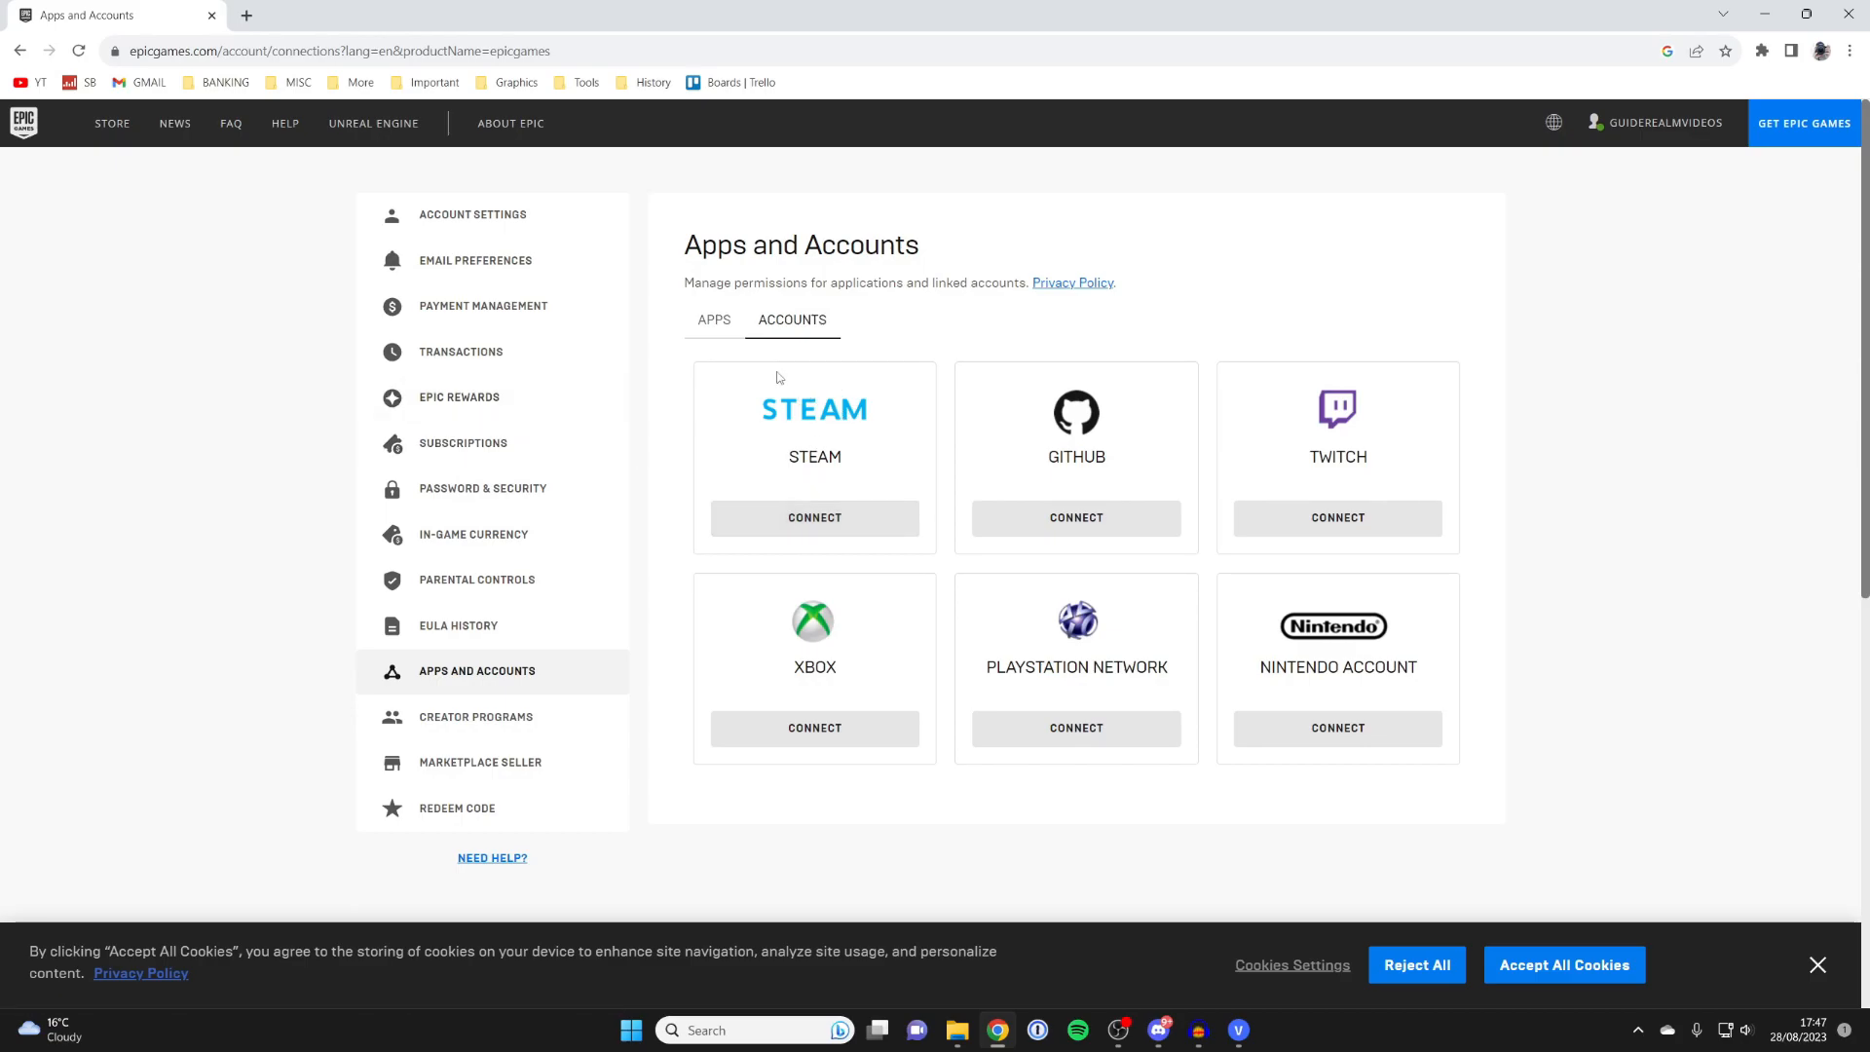
mouse_move(814, 518)
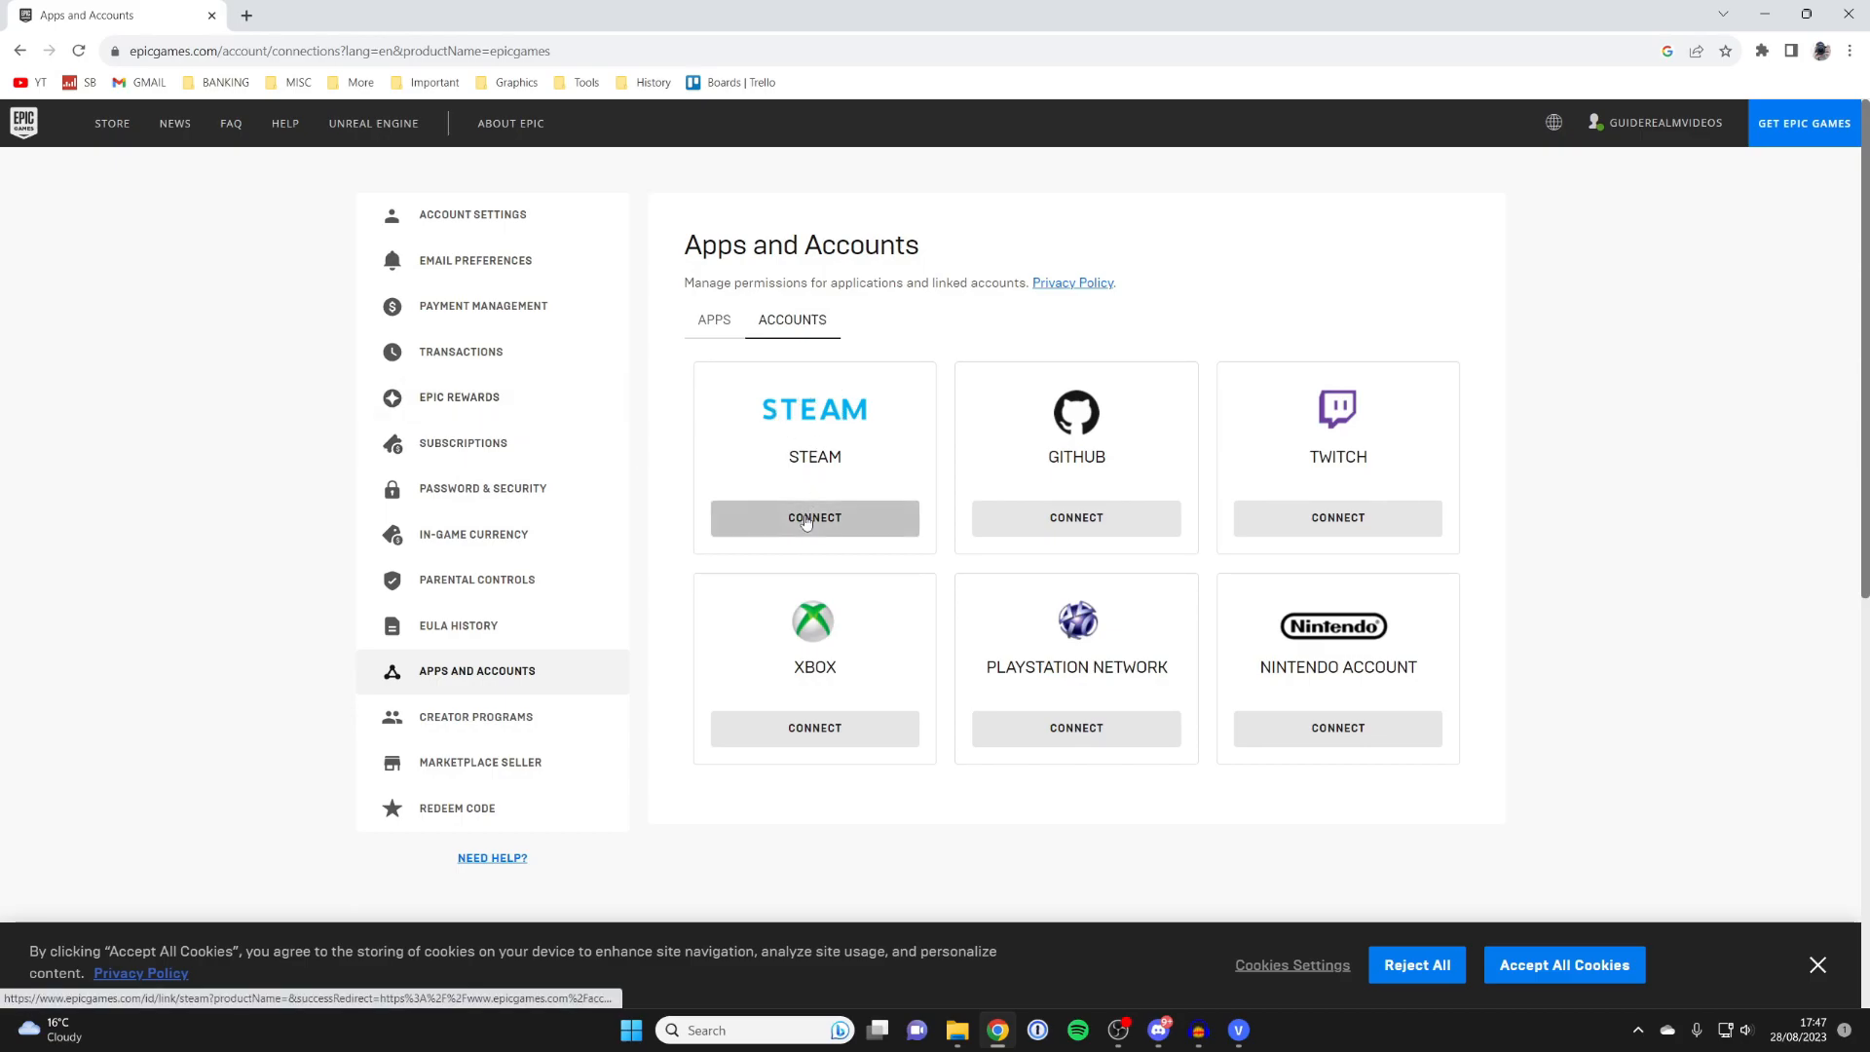
click(814, 518)
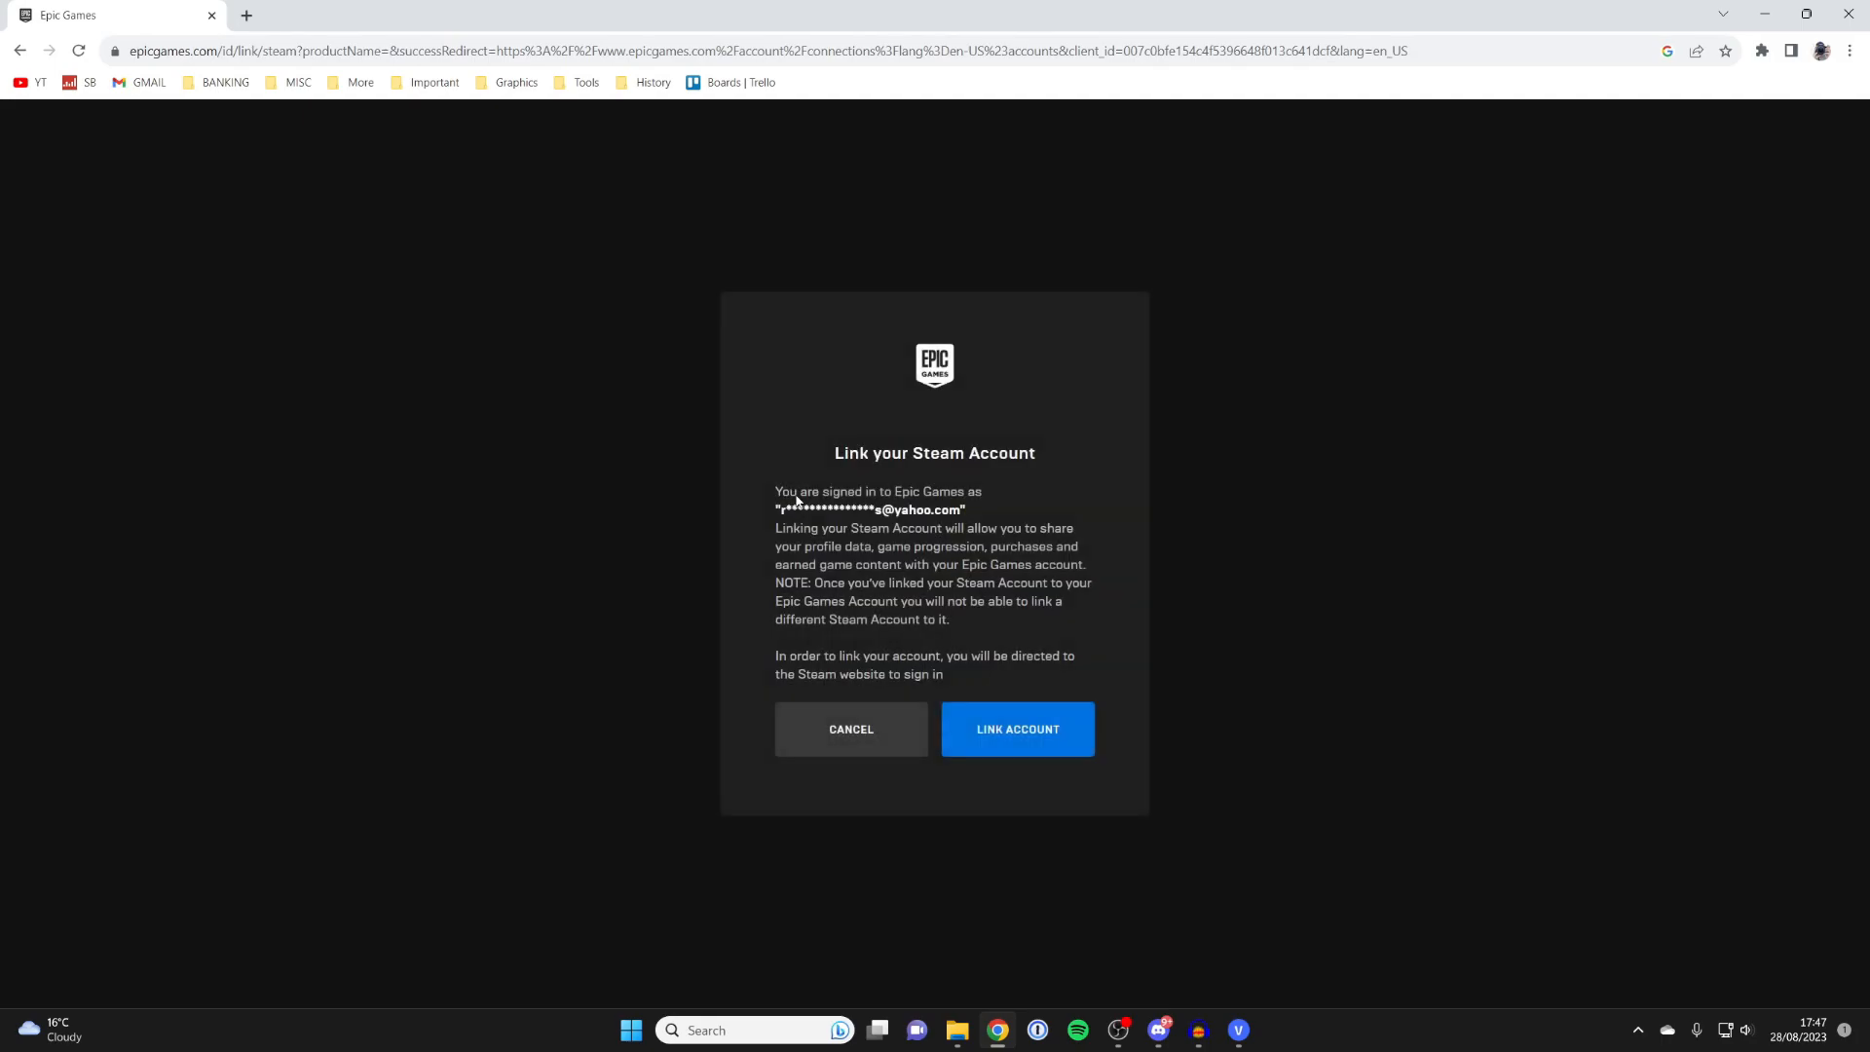
Step: Proceed via Link Account and sign in to Steam with the account name and password
click(1017, 729)
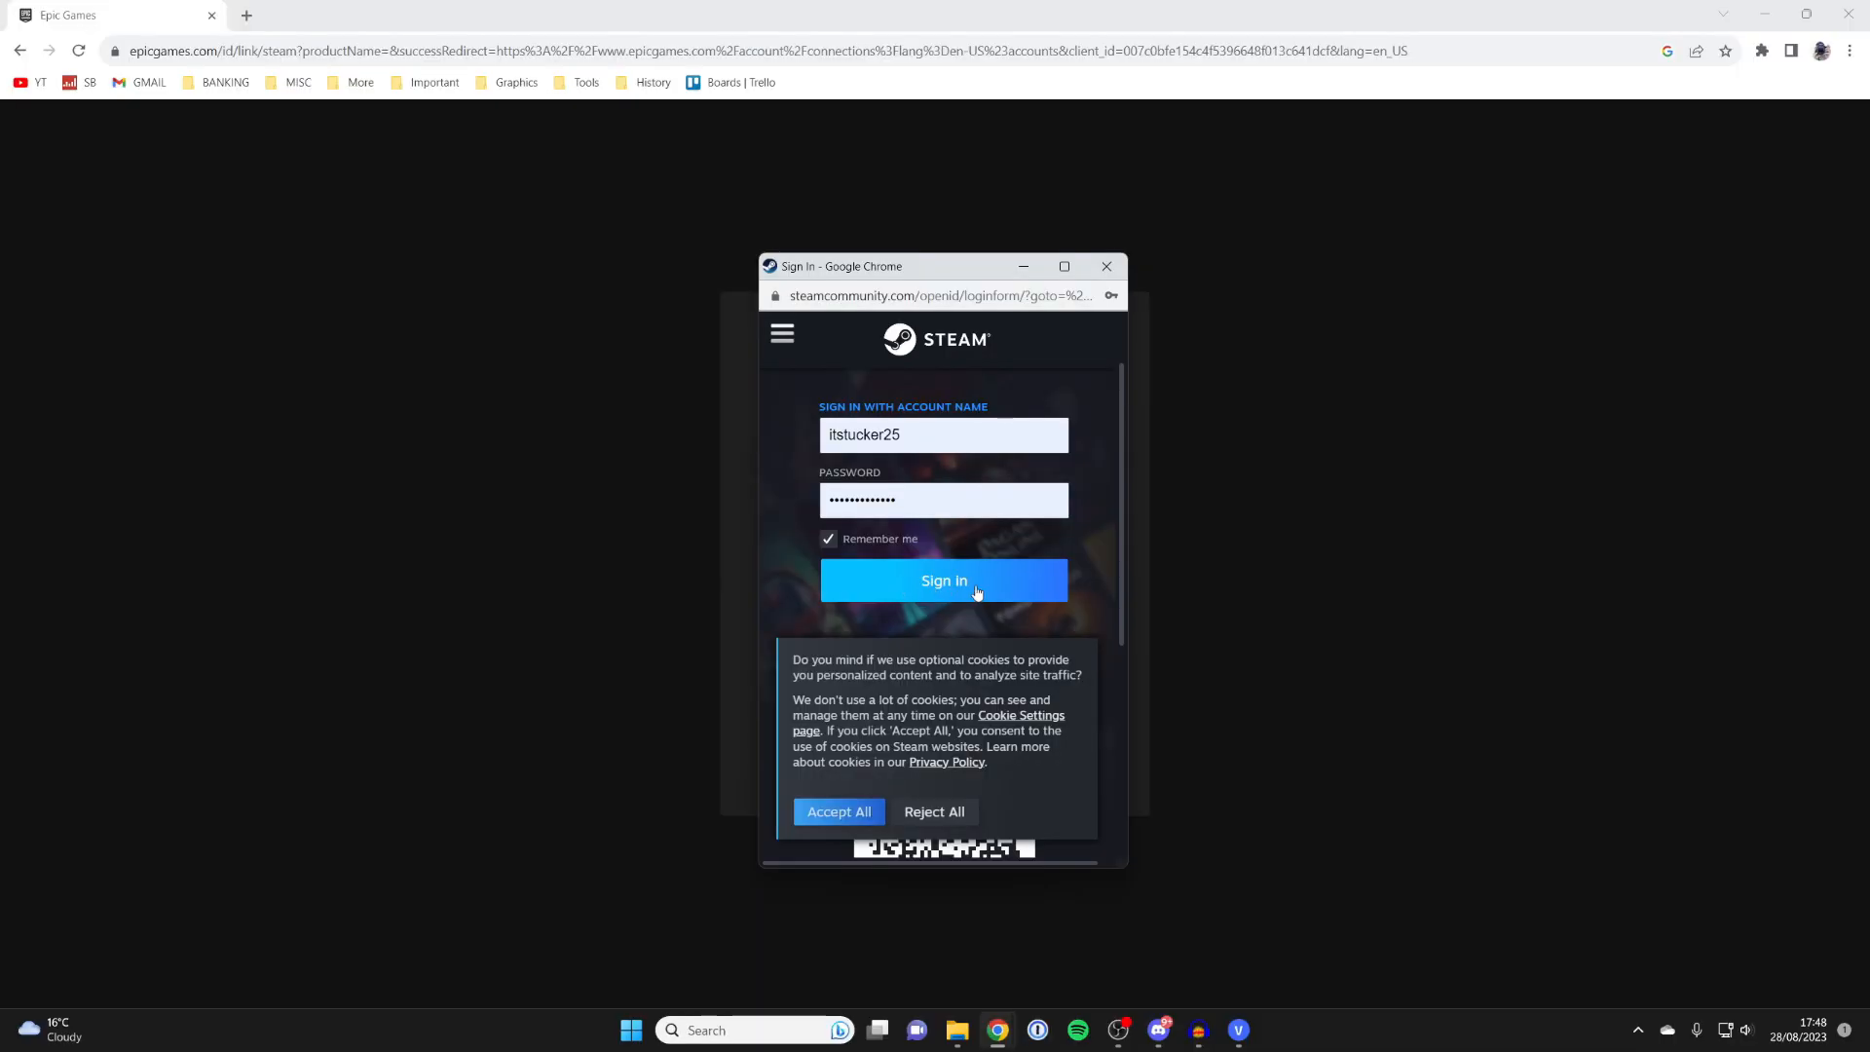
click(943, 580)
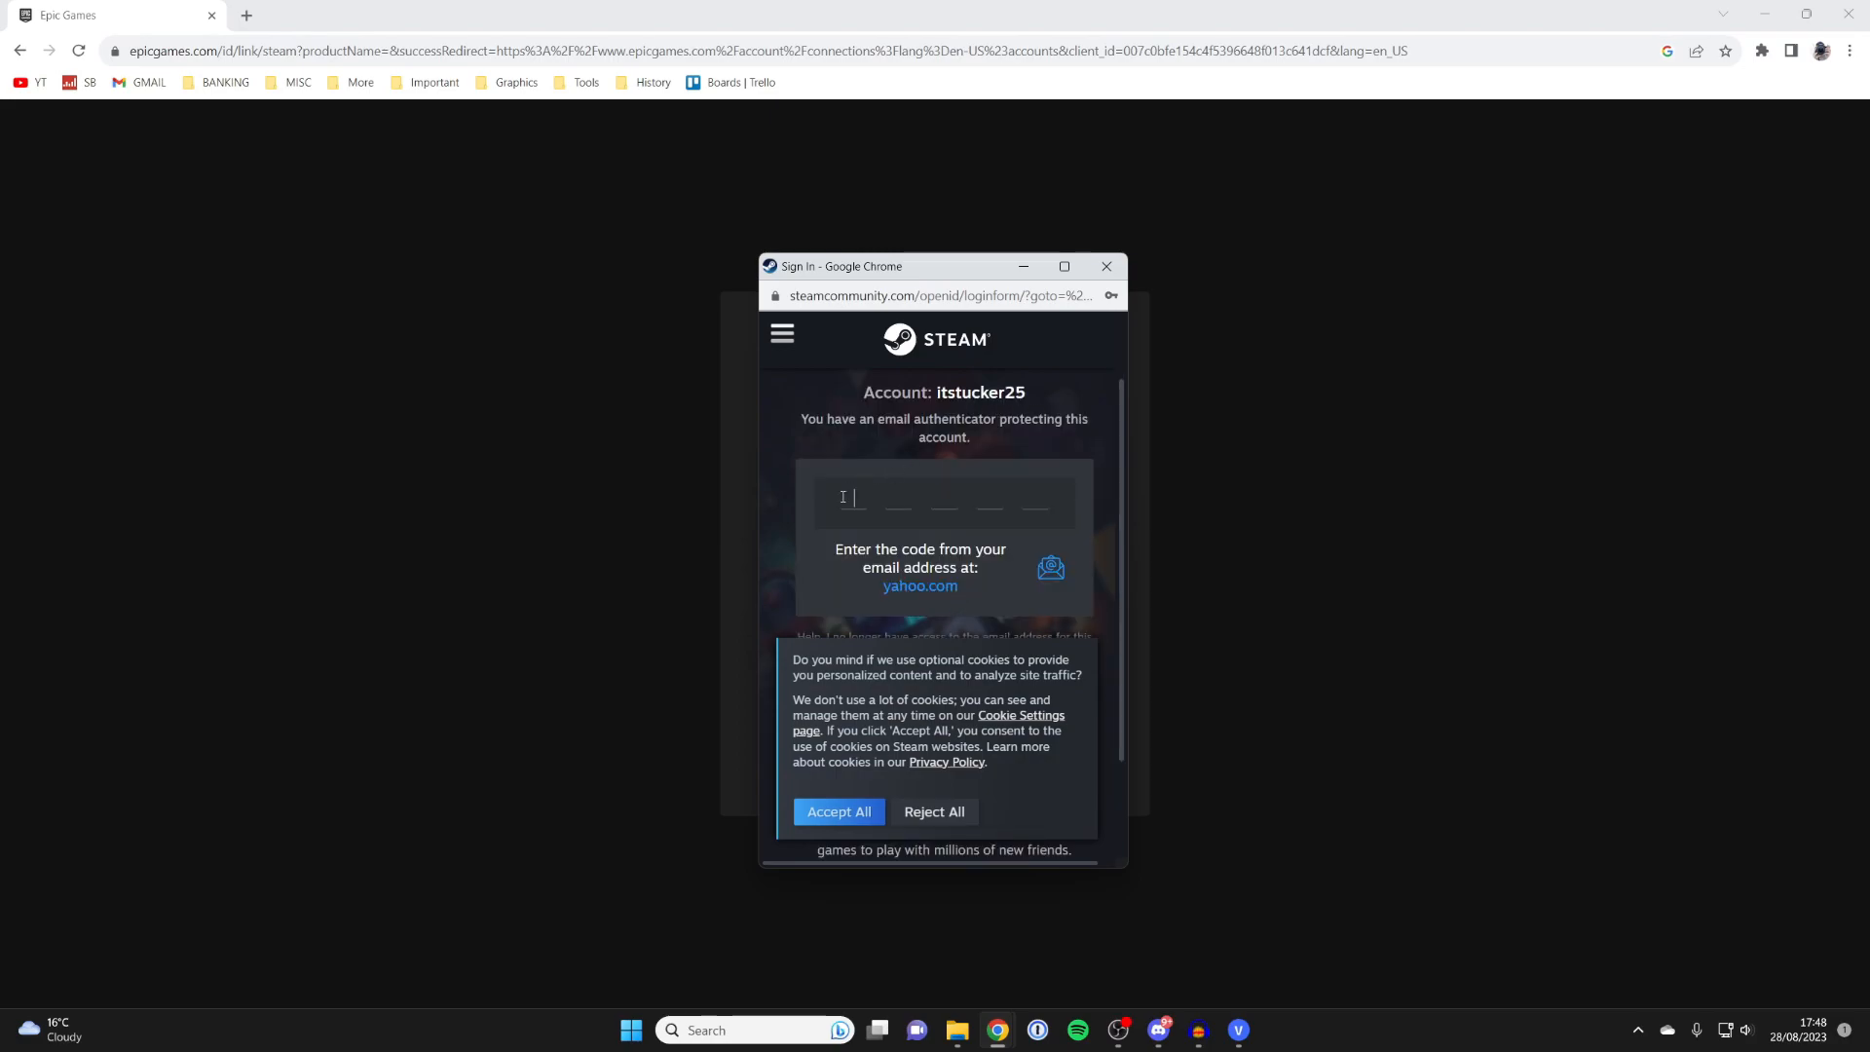
scroll(down, 3)
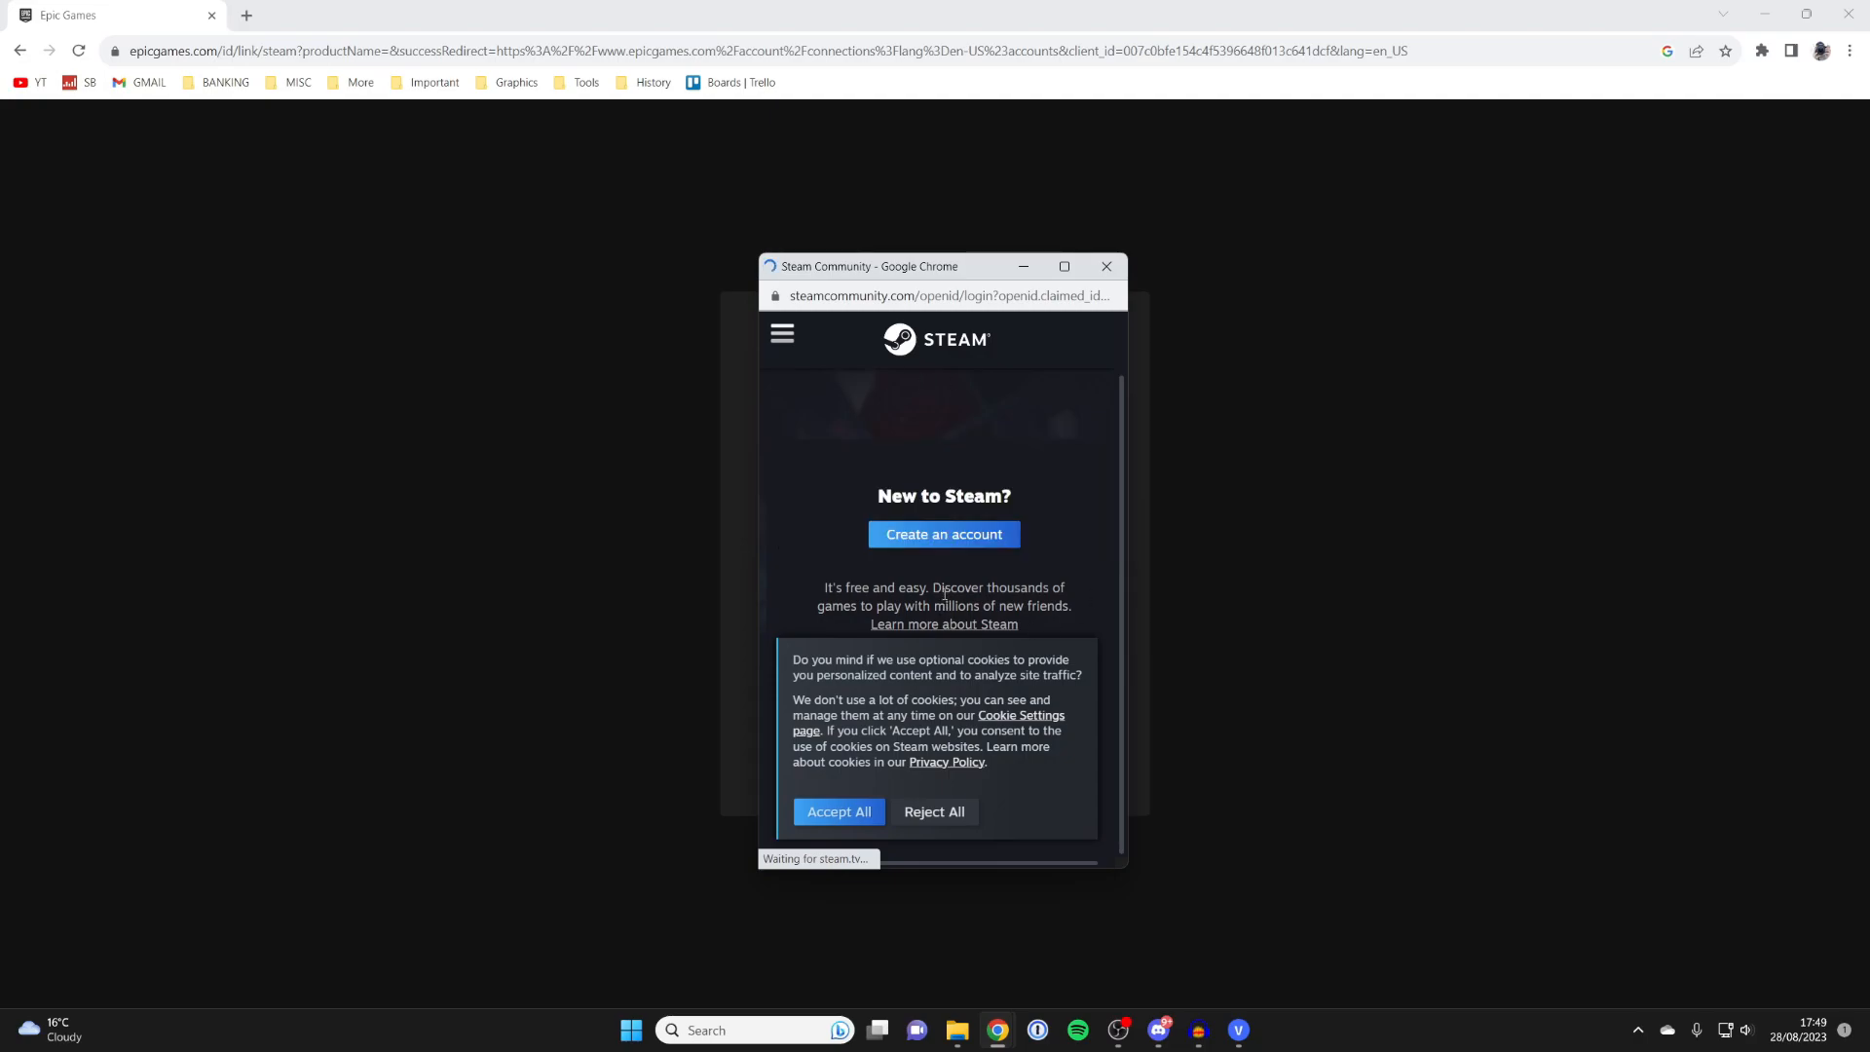
Step: Approve signing into accounts.epicgames.com with this Steam account via the green Sign In button
click(838, 810)
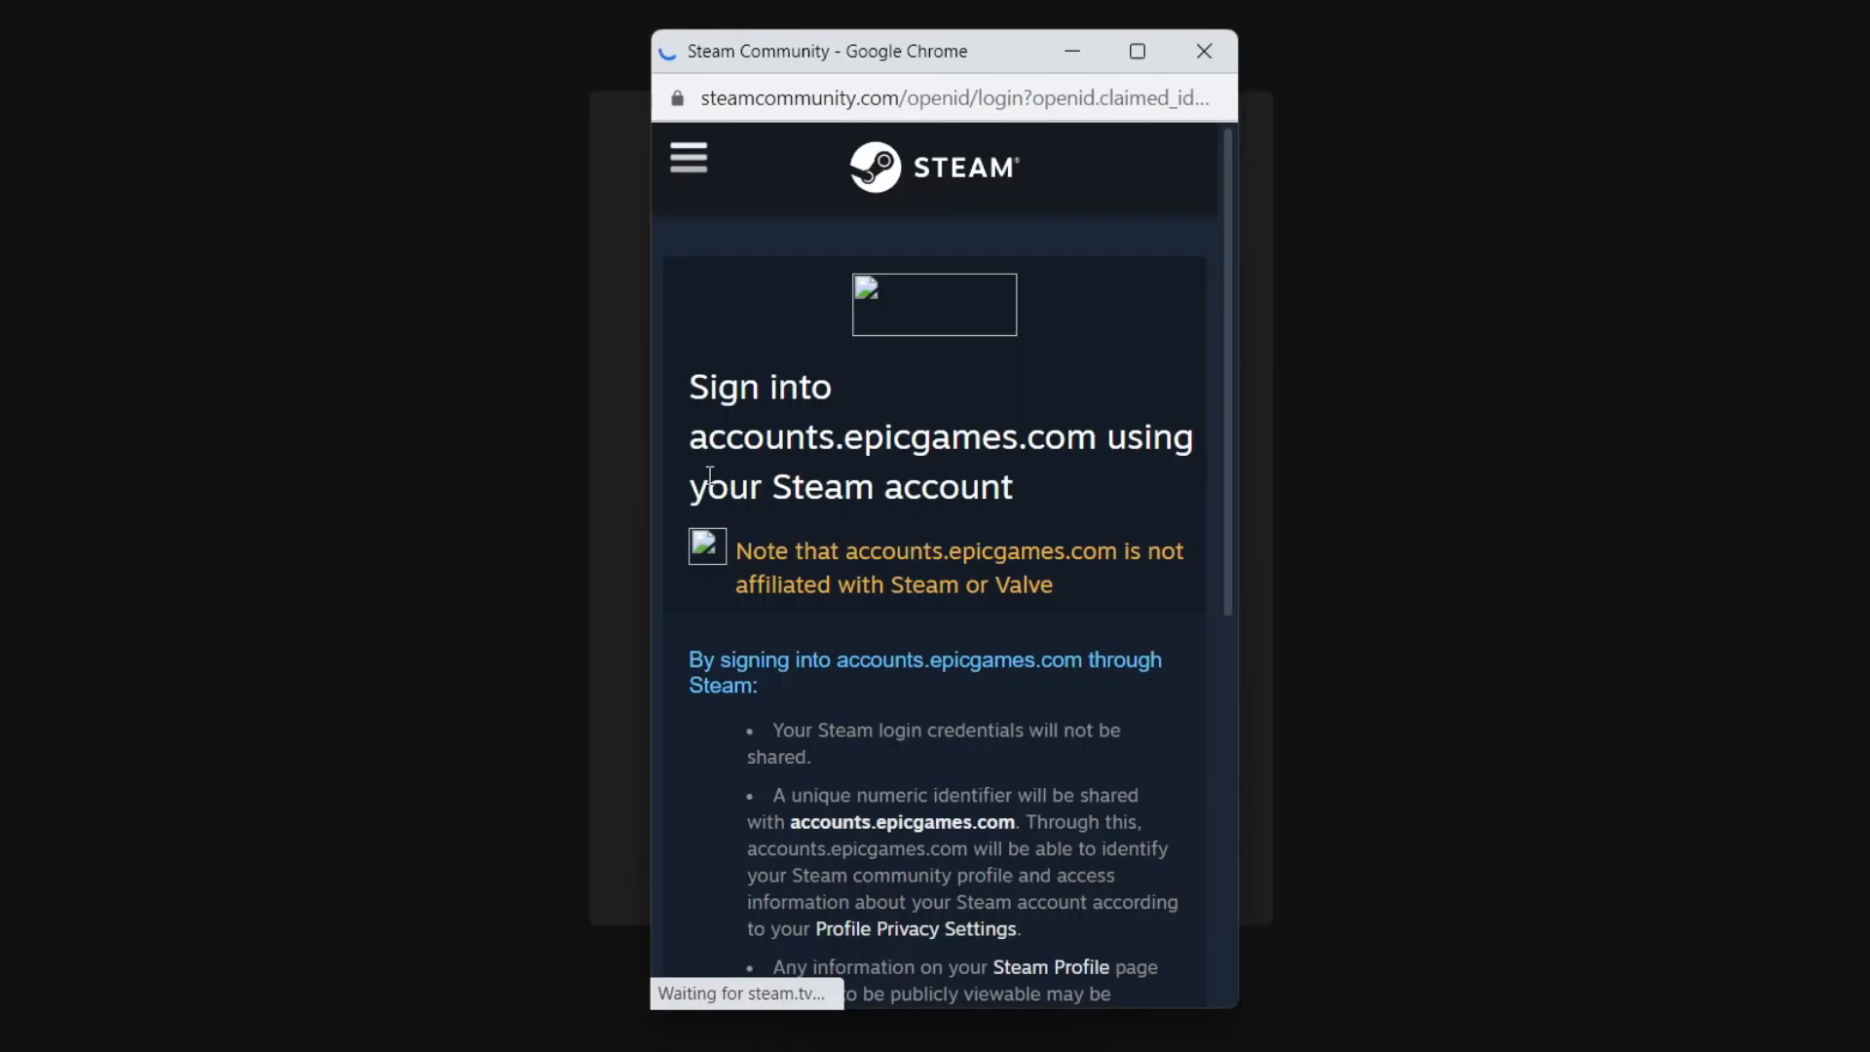
scroll(down, 3)
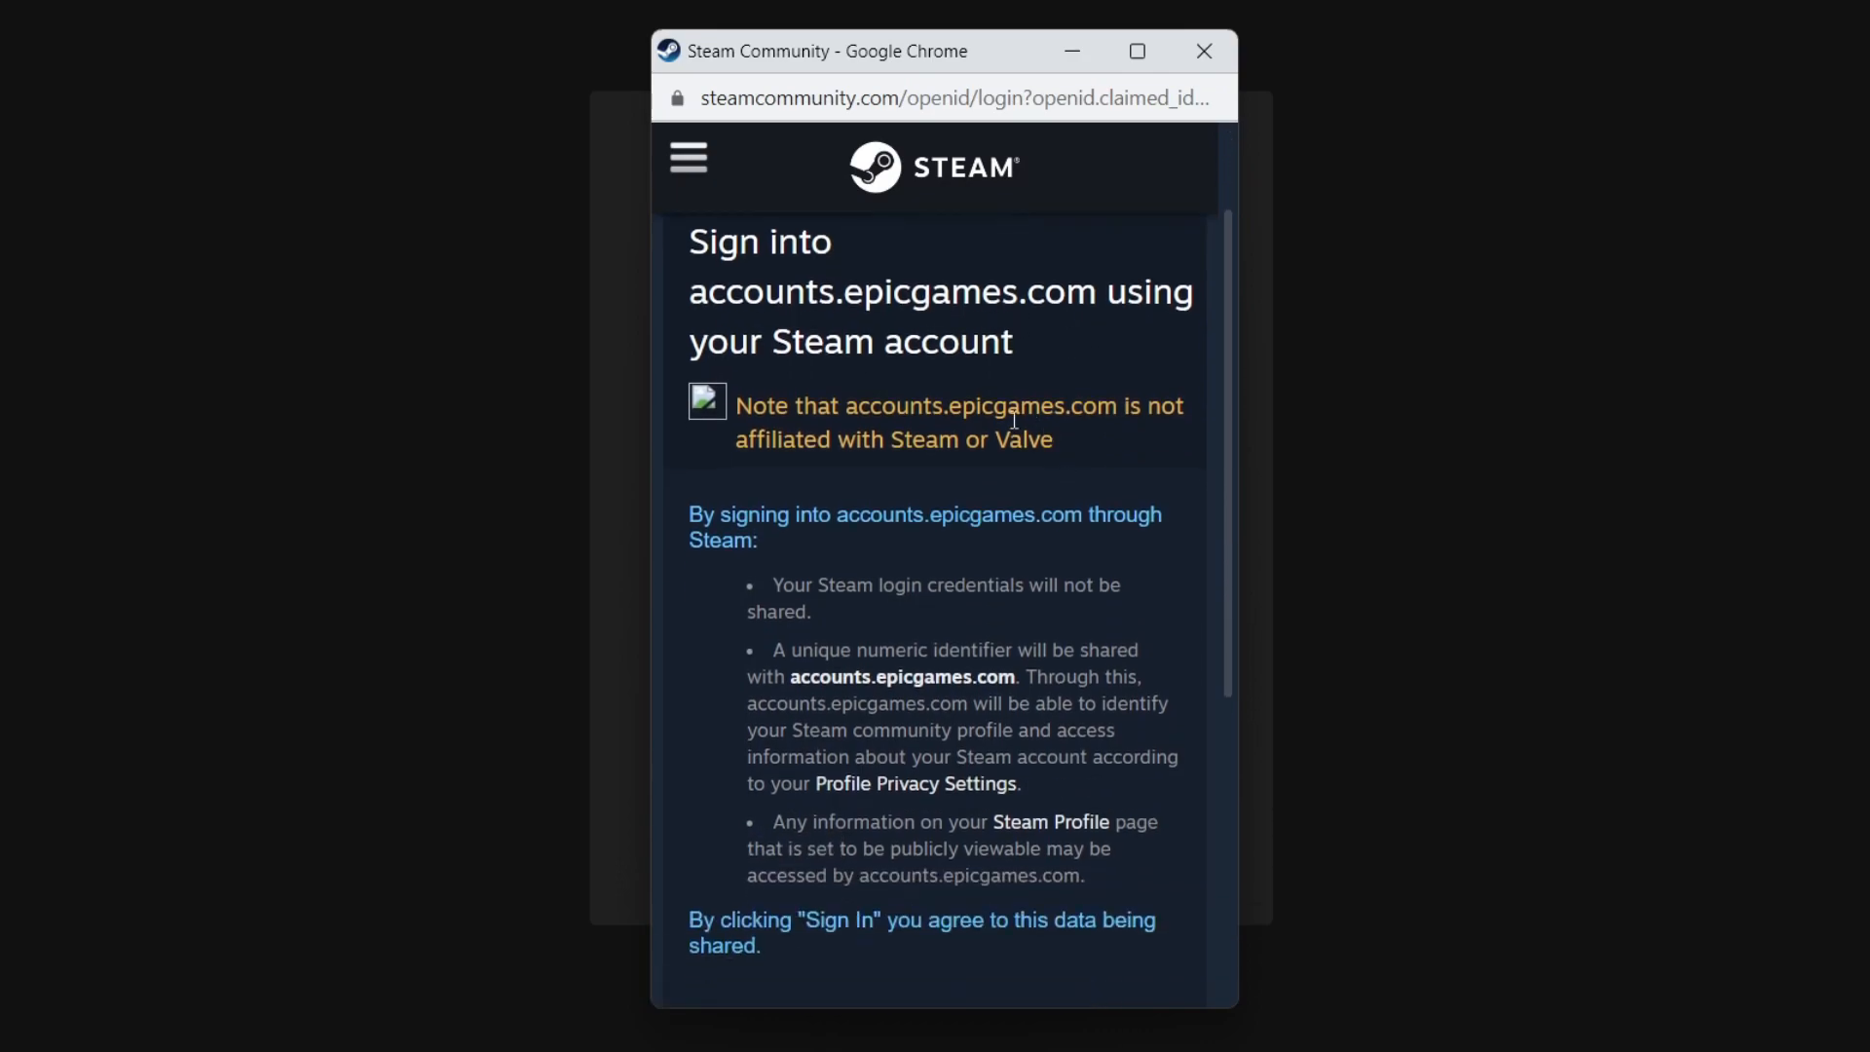
scroll(down, 3)
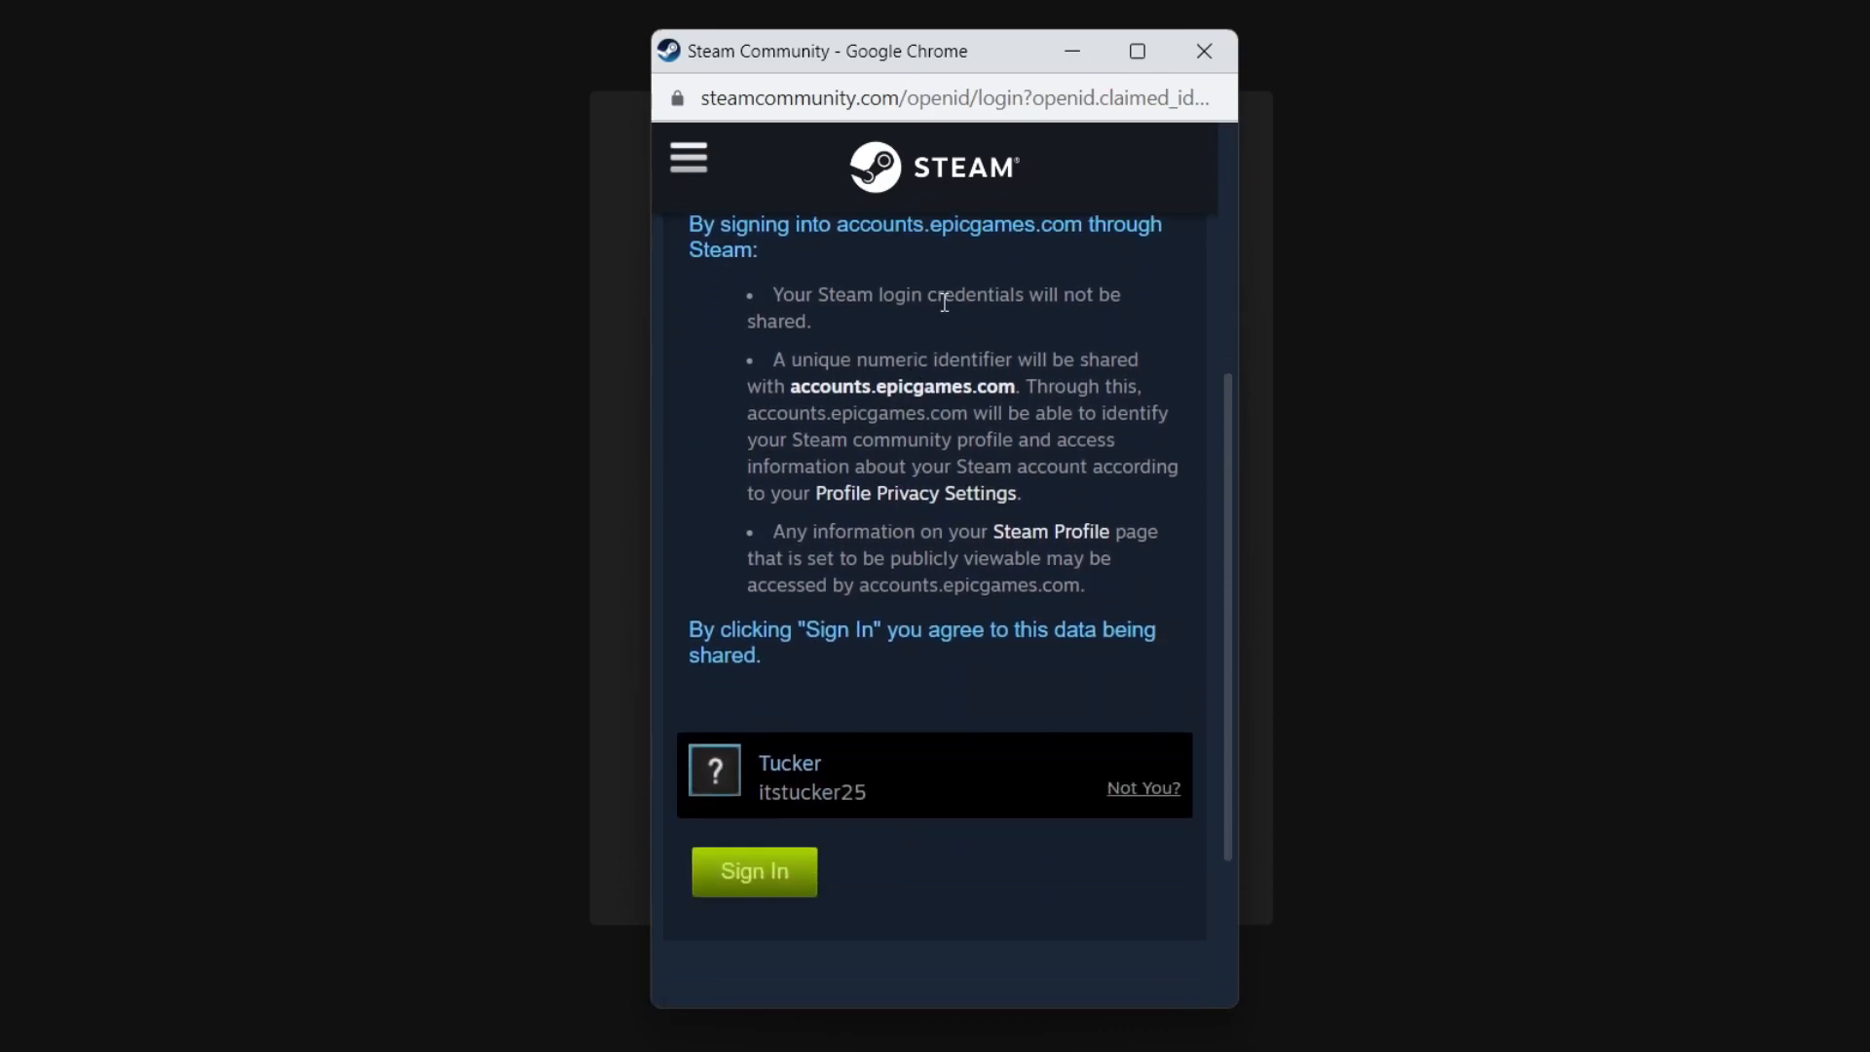
scroll(down, 3)
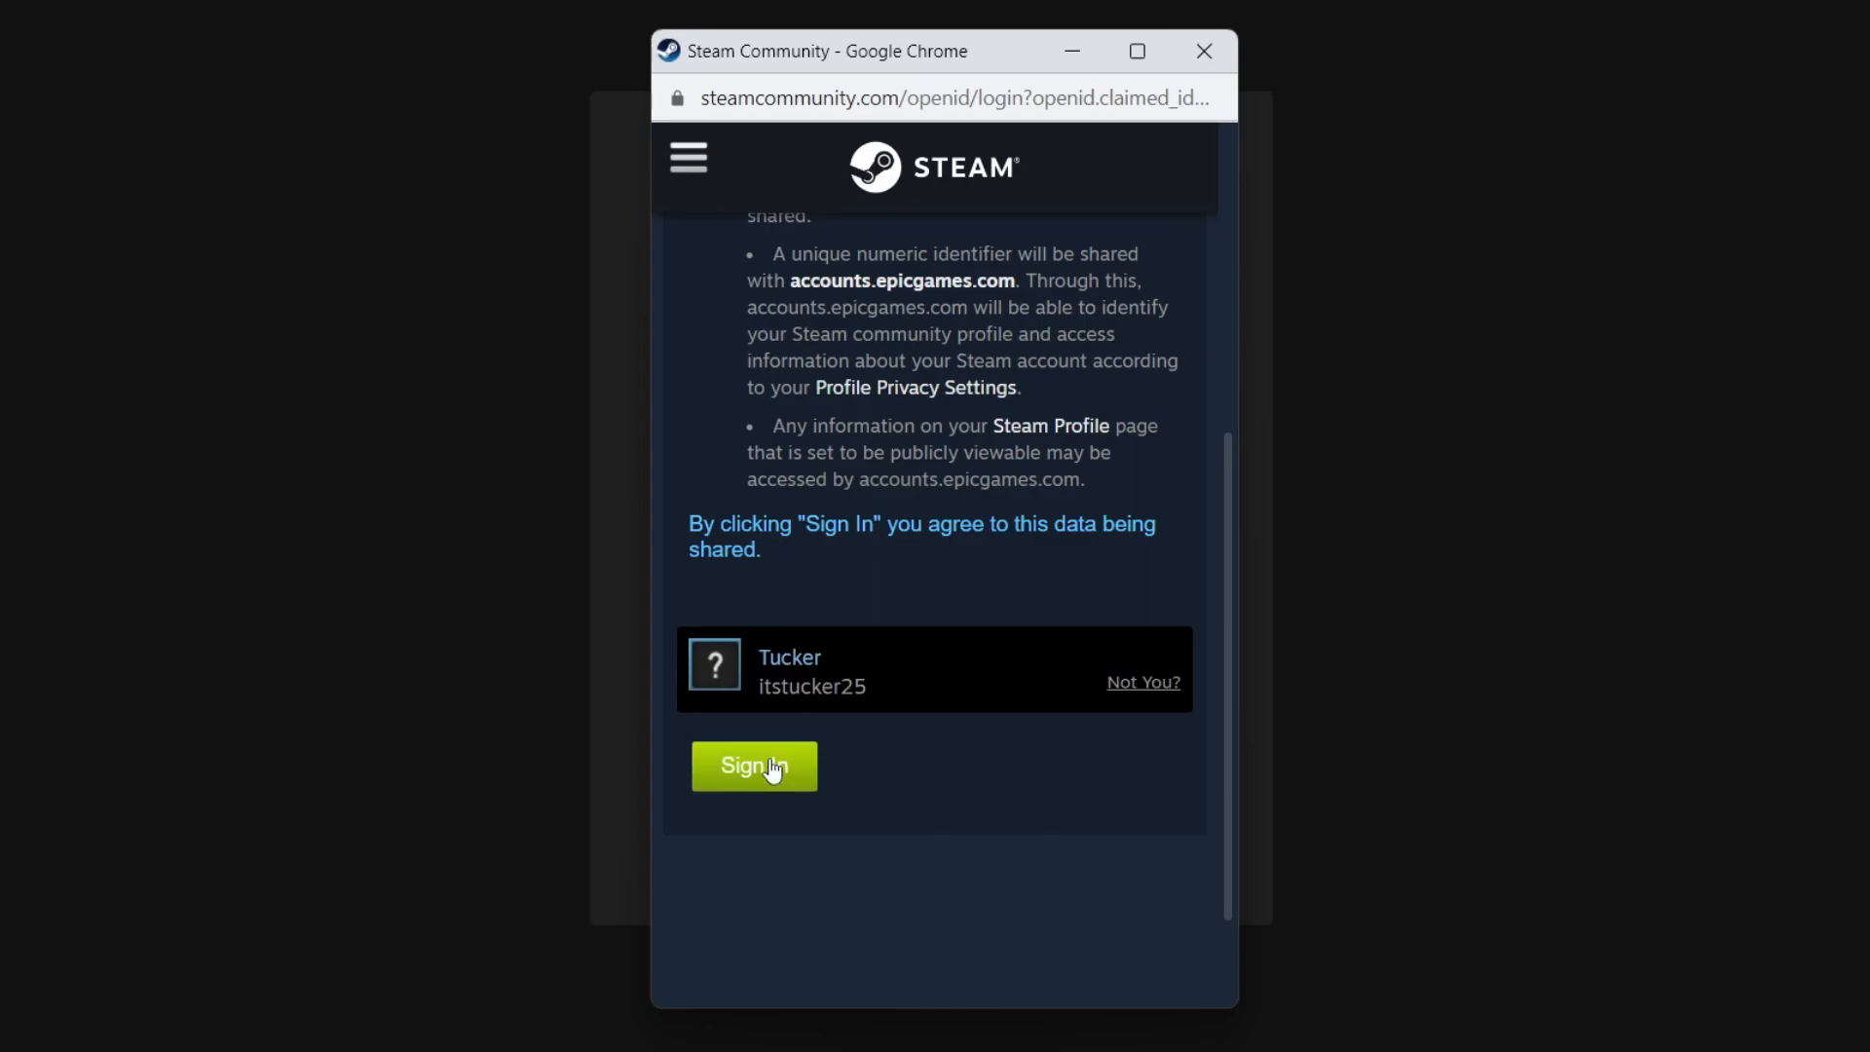
click(754, 765)
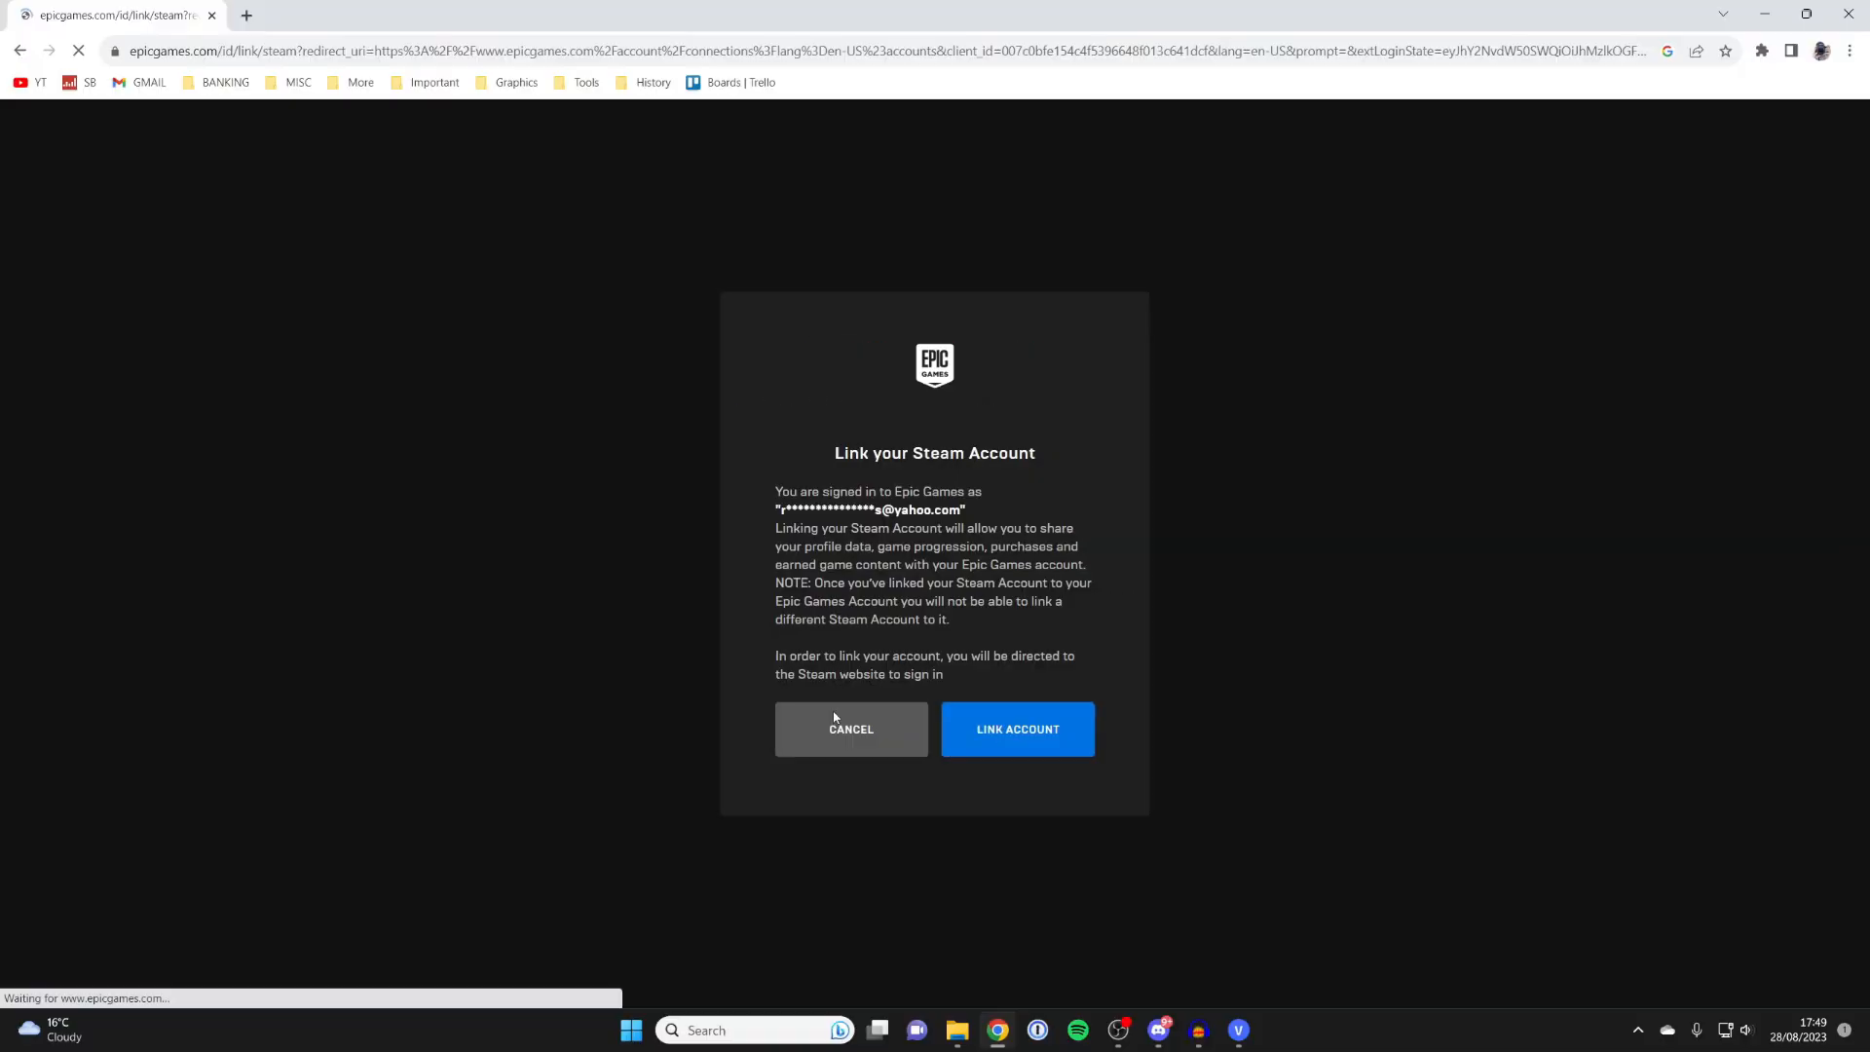
Step: Return to Apps and Accounts where Steam shows as linked to Tucker with a Remove button
click(1017, 728)
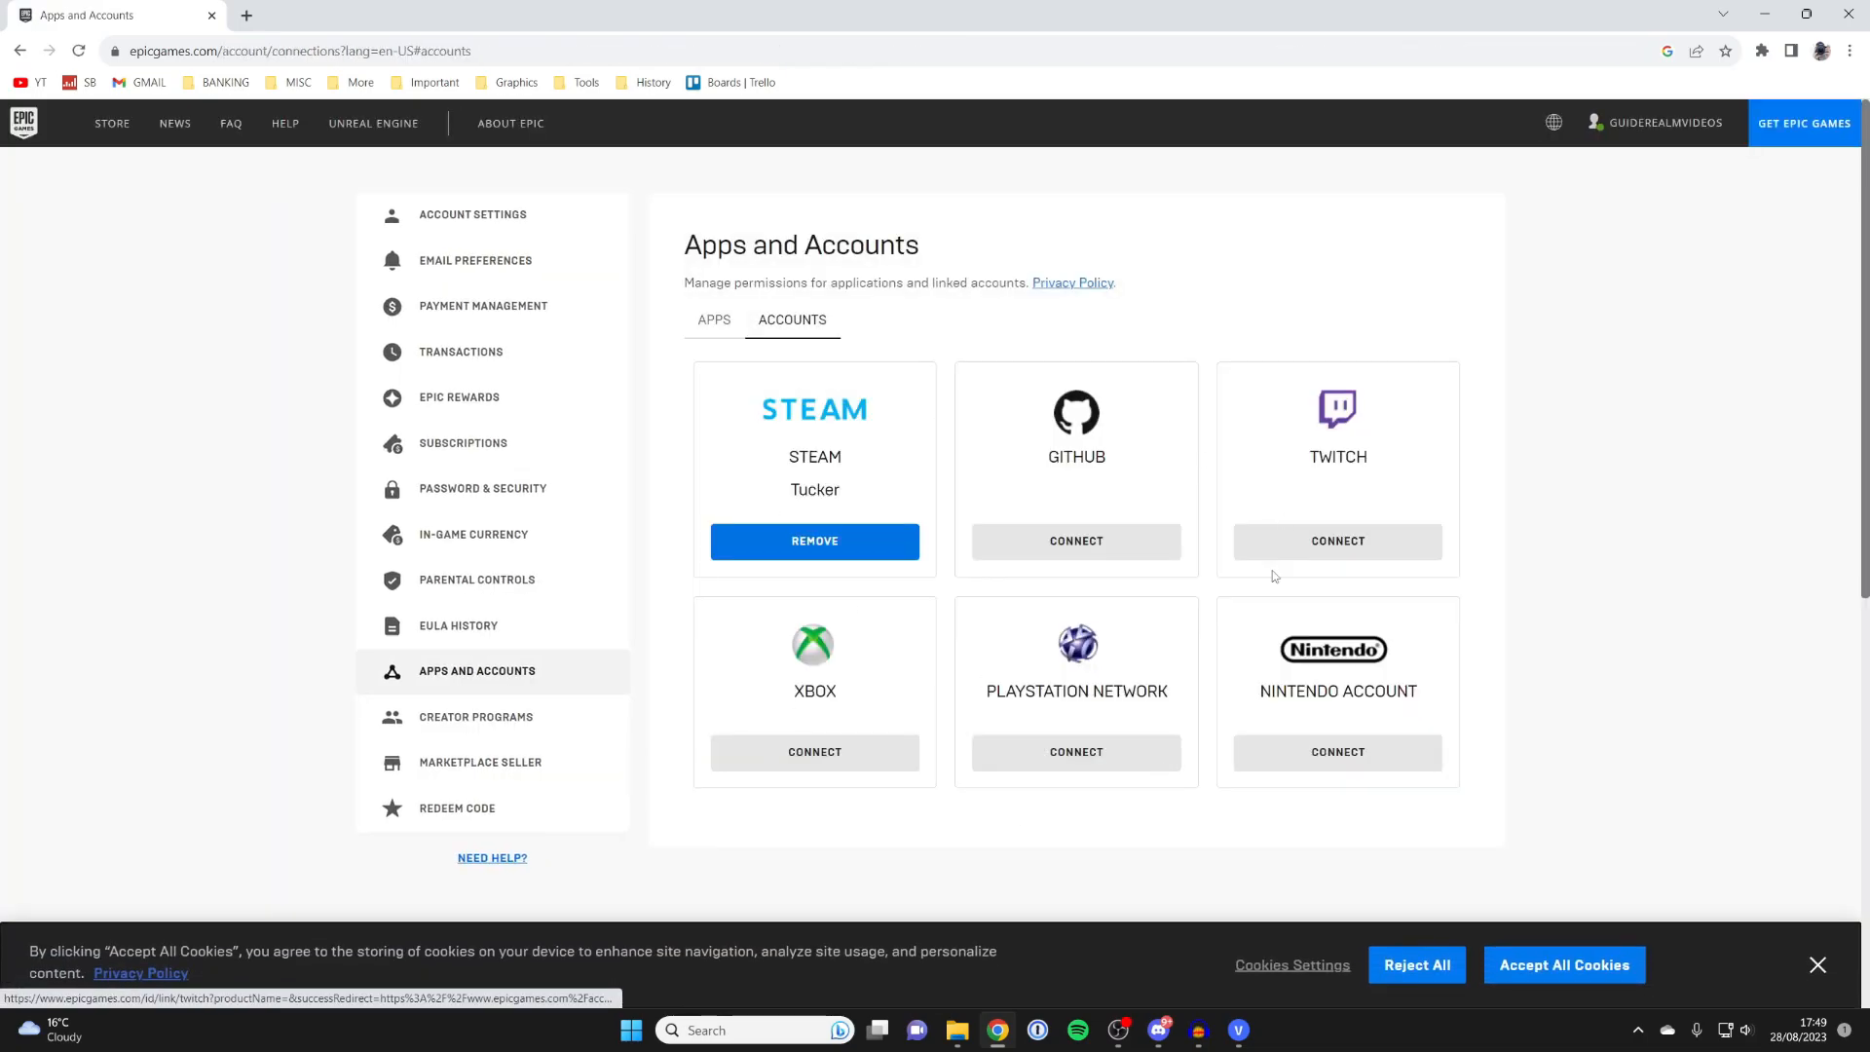
mouse_move(1202, 507)
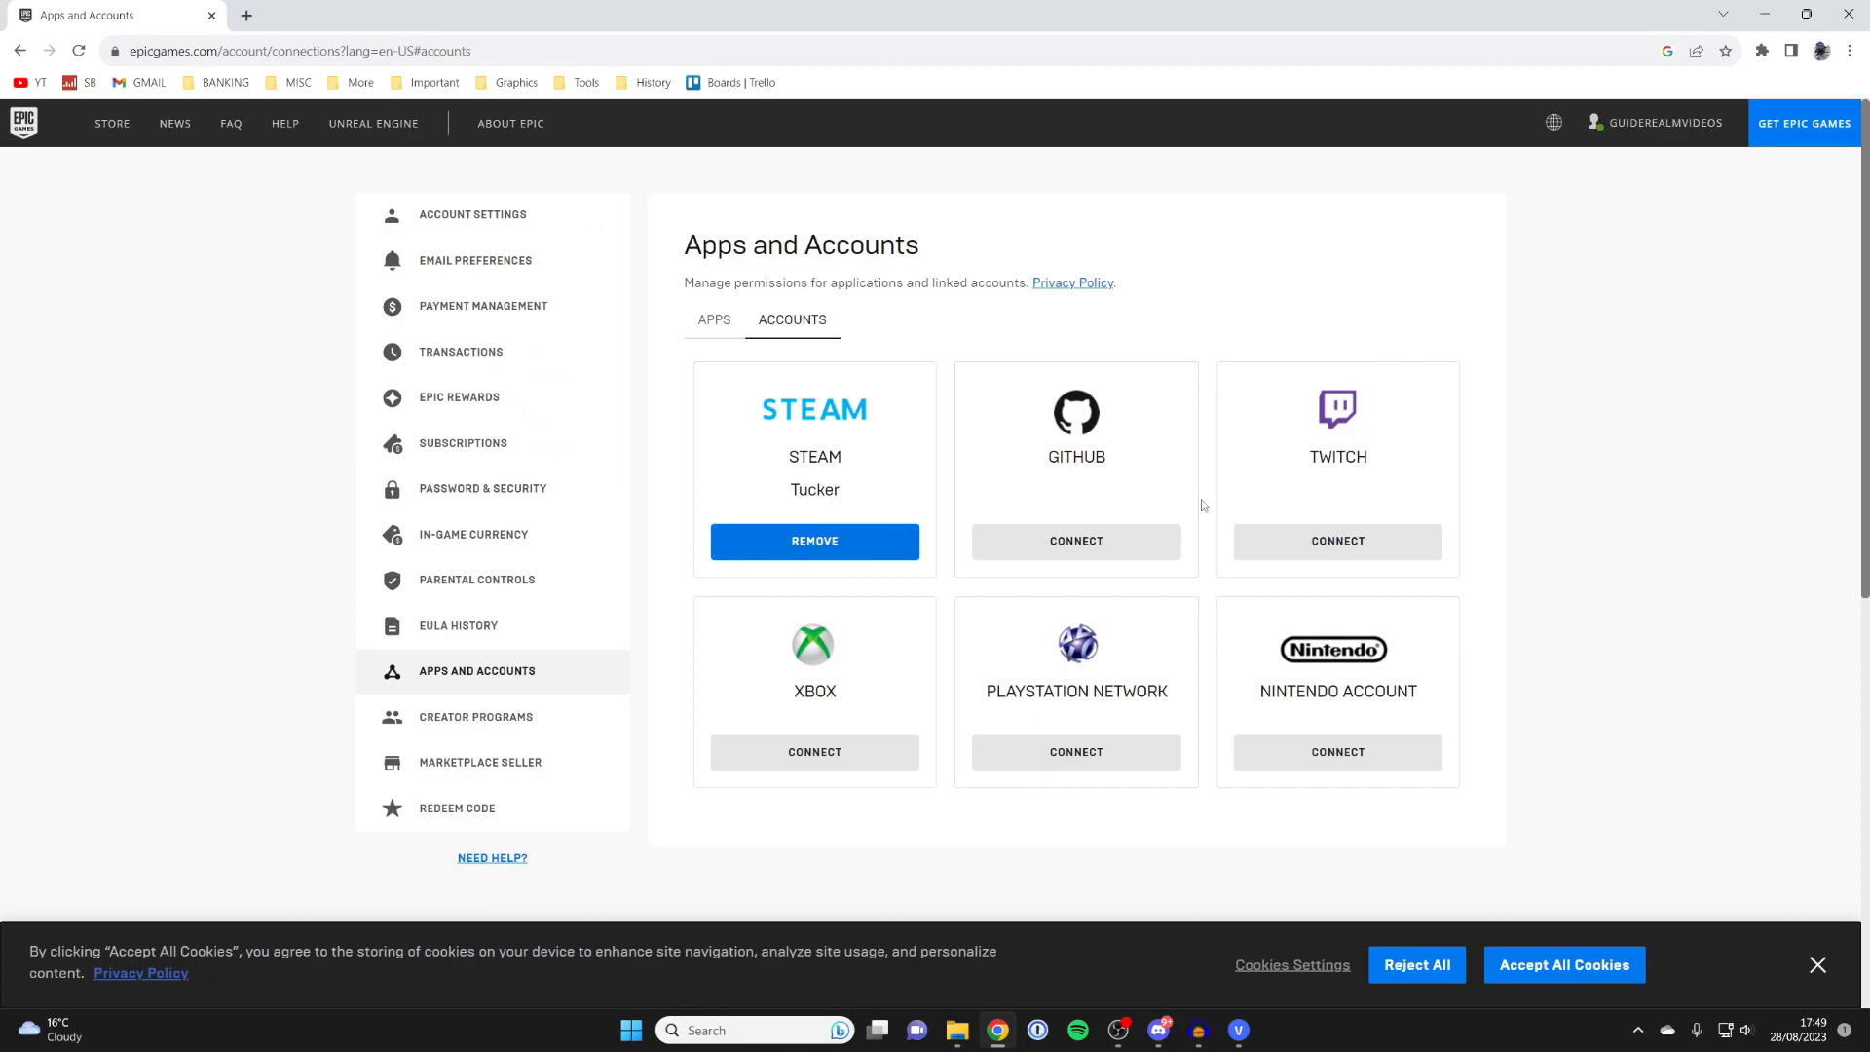
mouse_move(787, 279)
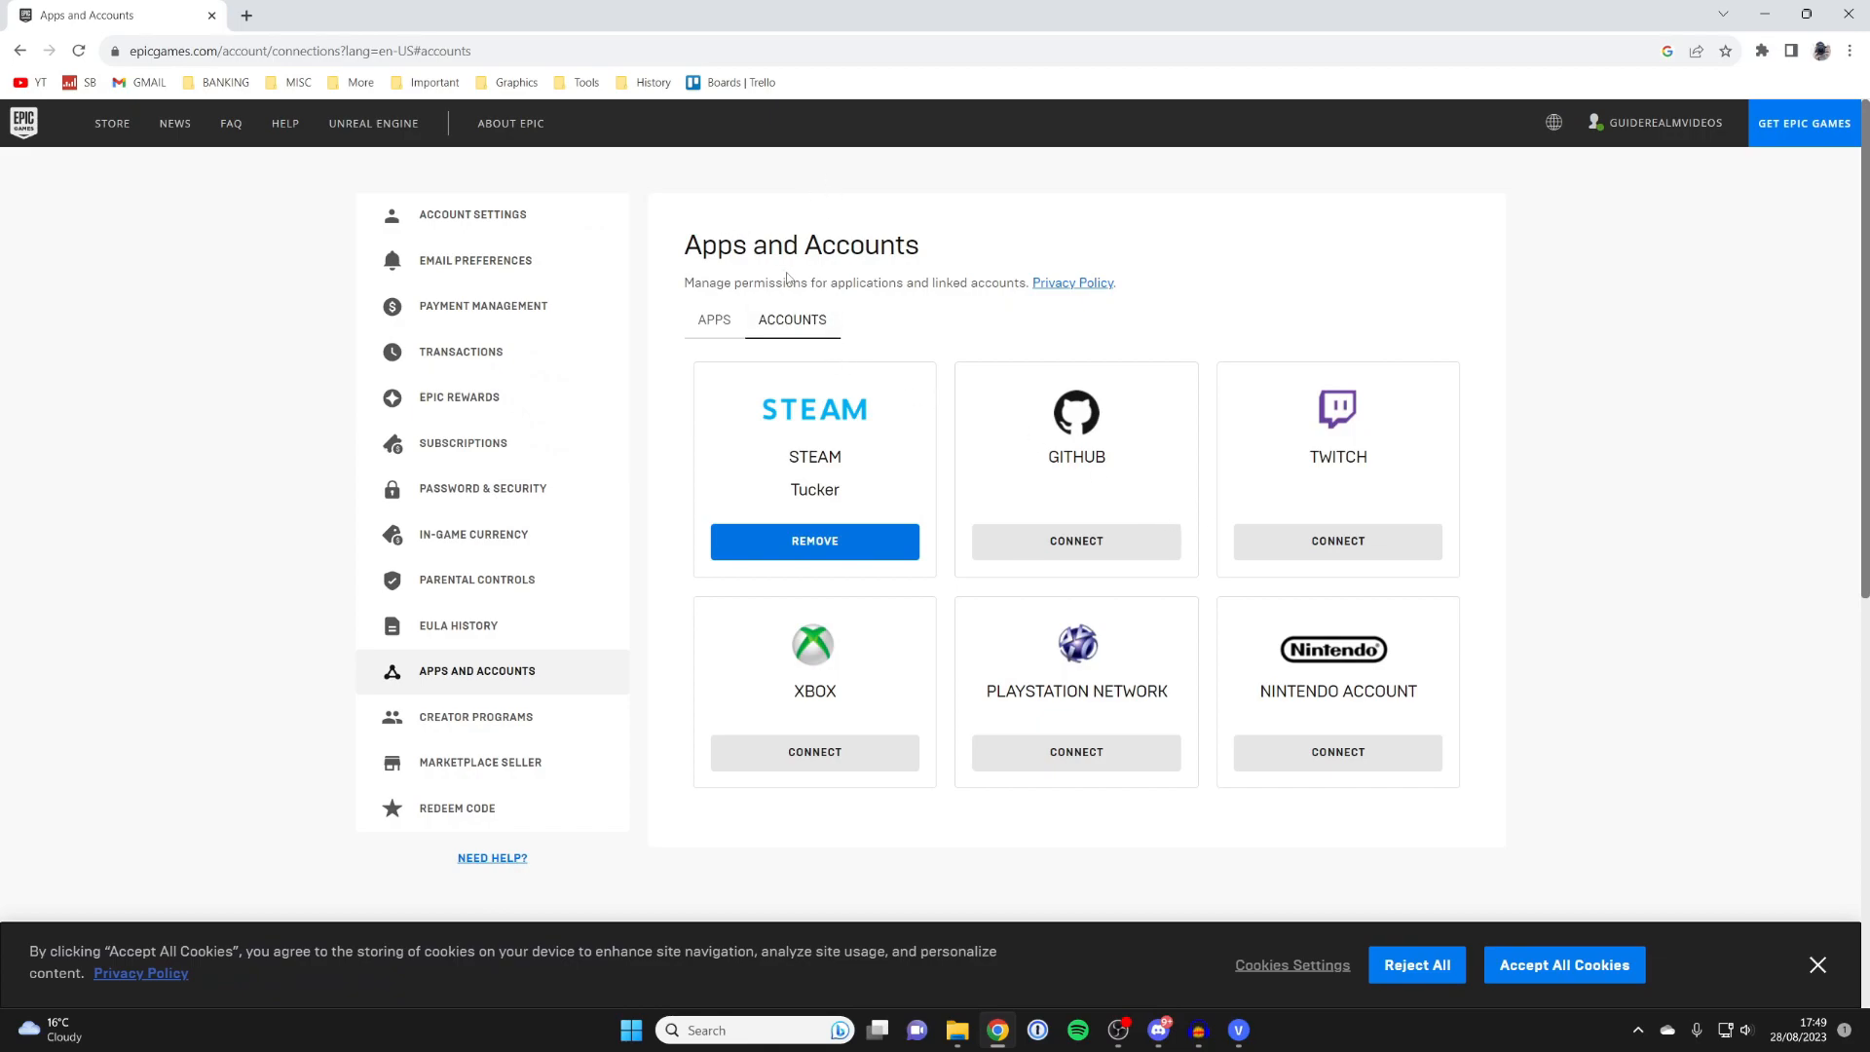
mouse_move(922, 472)
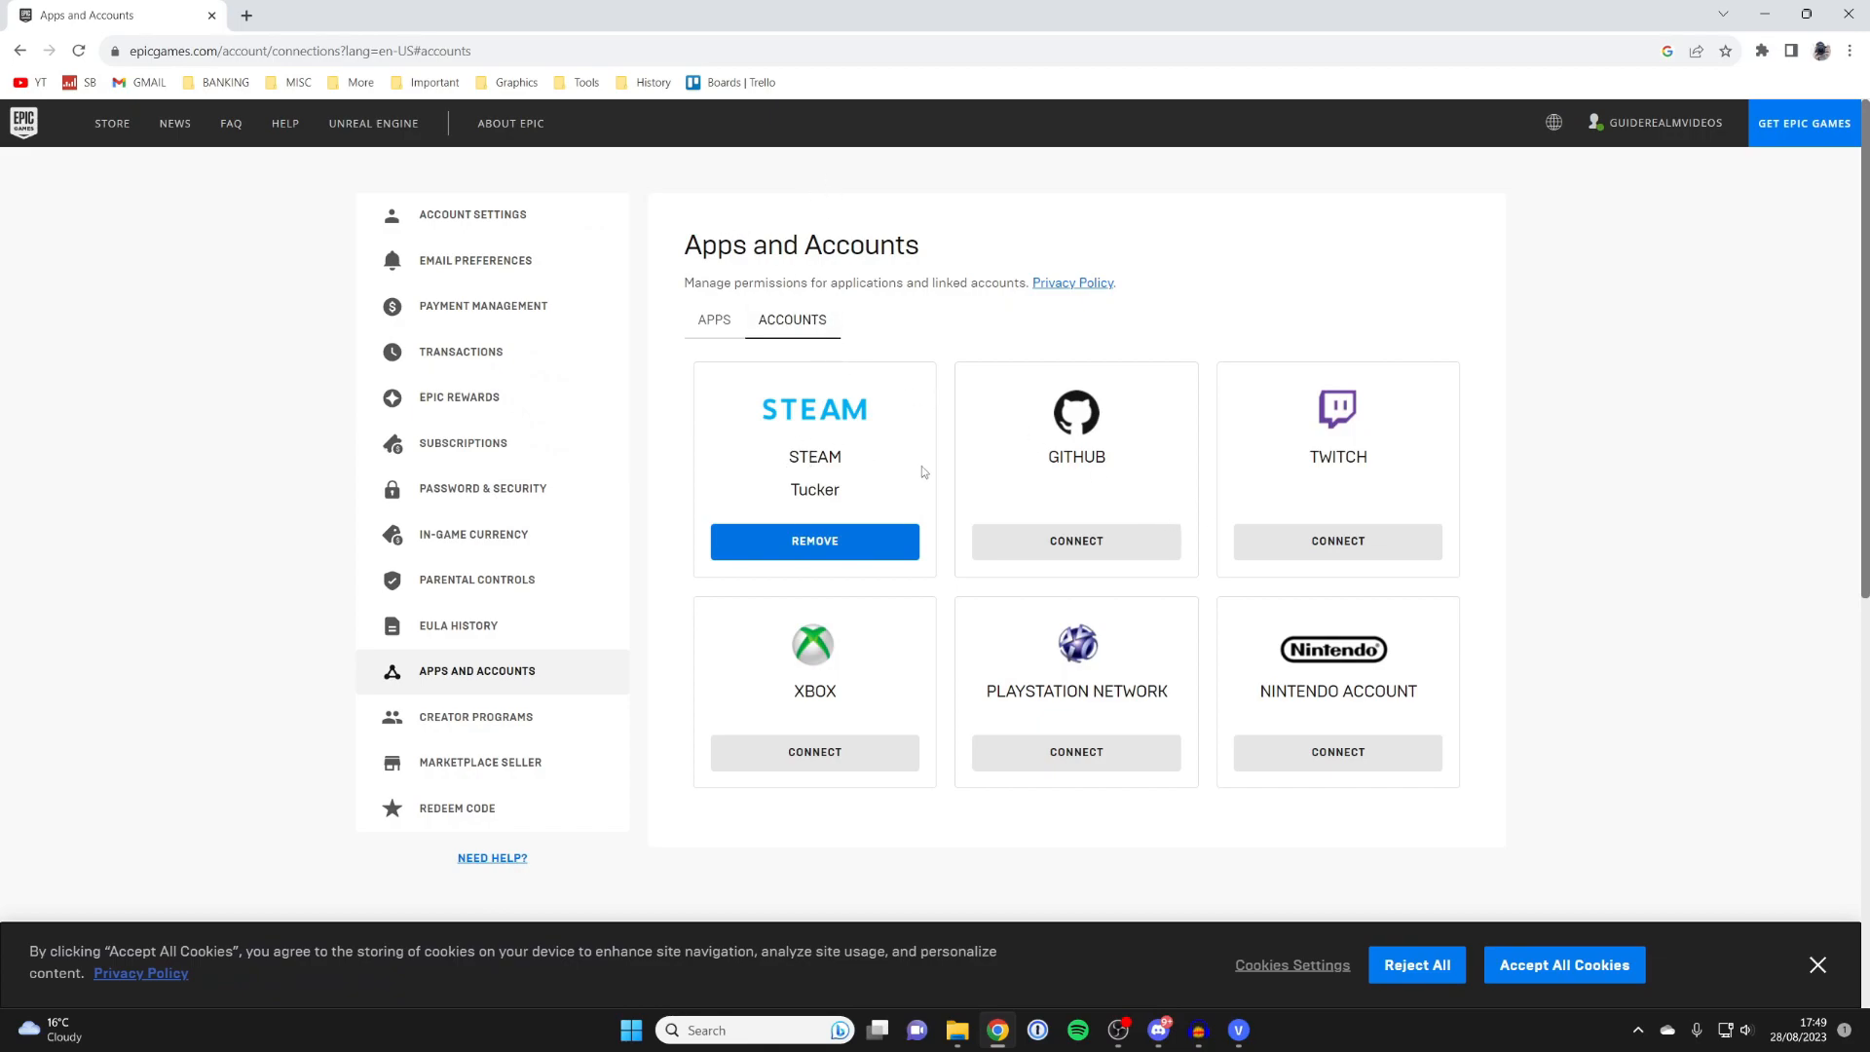